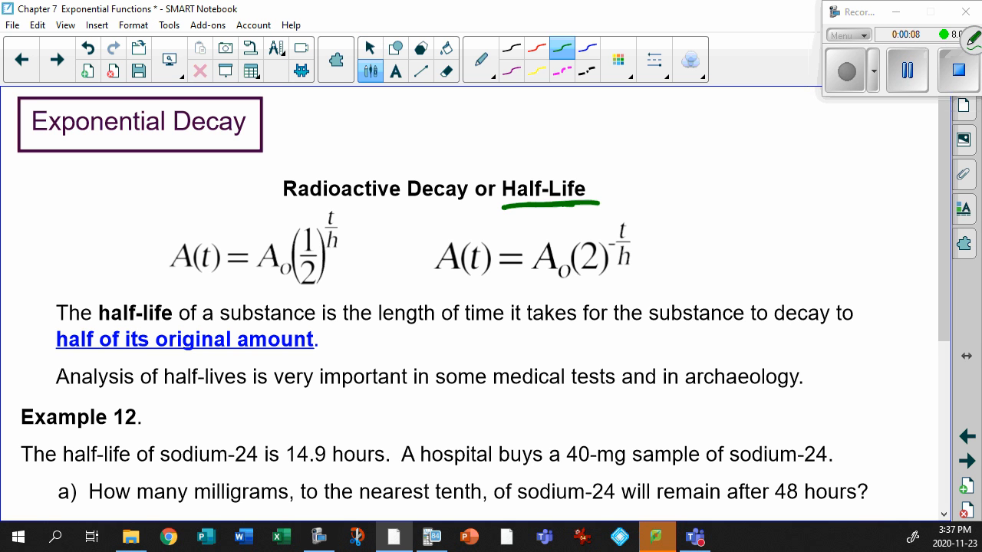
Step: Box the base-2 half-life formula in green with an arrow to the one-half
{"action": "left_click_drag", "start_coordinate": [315, 187], "coordinate": [313, 215]}
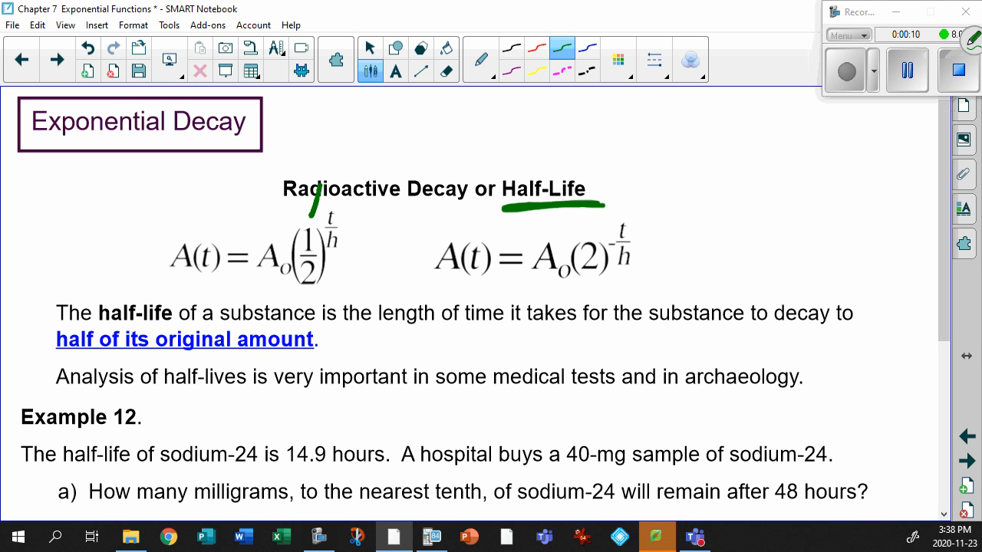
{"action": "left_click_drag", "start_coordinate": [325, 157], "coordinate": [315, 223]}
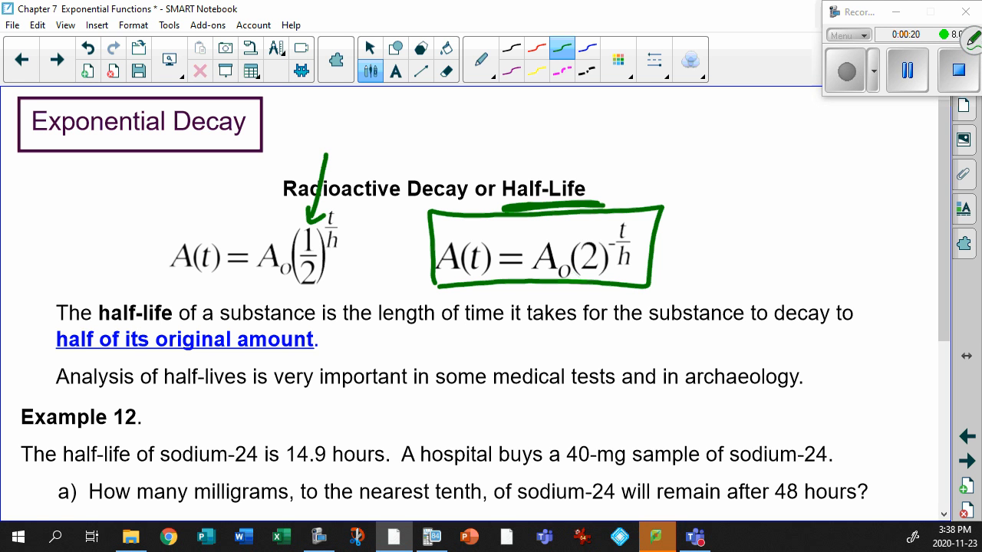
{"action": "left_click", "coordinate": [370, 46]}
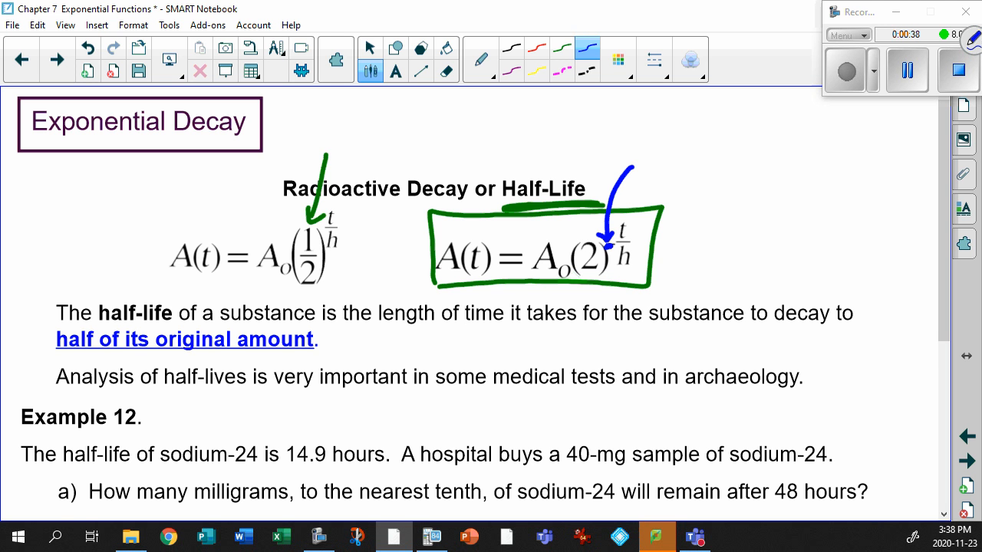
Step: In blue, link the boxed 2 back to the first formula and circle its one-half
{"action": "left_click_drag", "start_coordinate": [614, 276], "coordinate": [606, 294]}
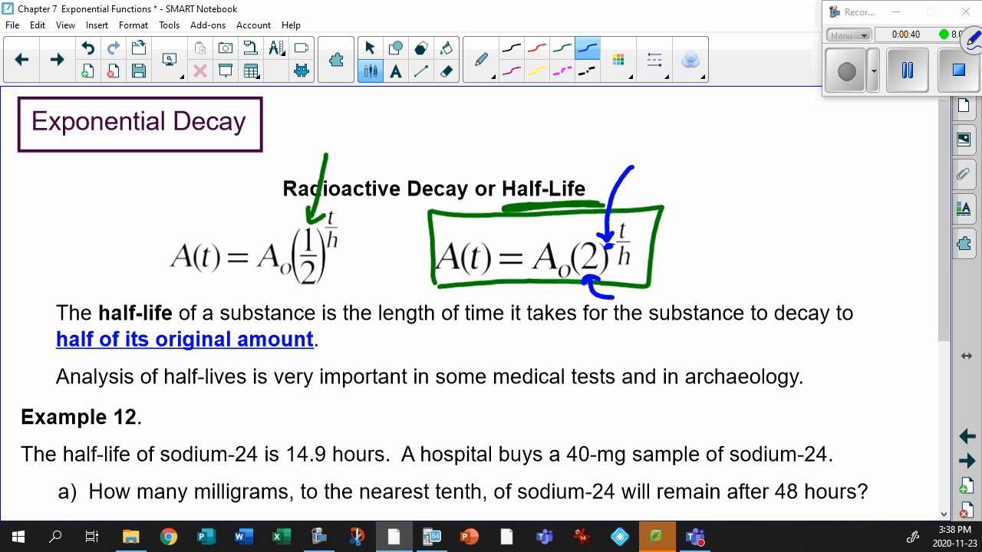
{"action": "left_click_drag", "start_coordinate": [437, 259], "coordinate": [350, 253]}
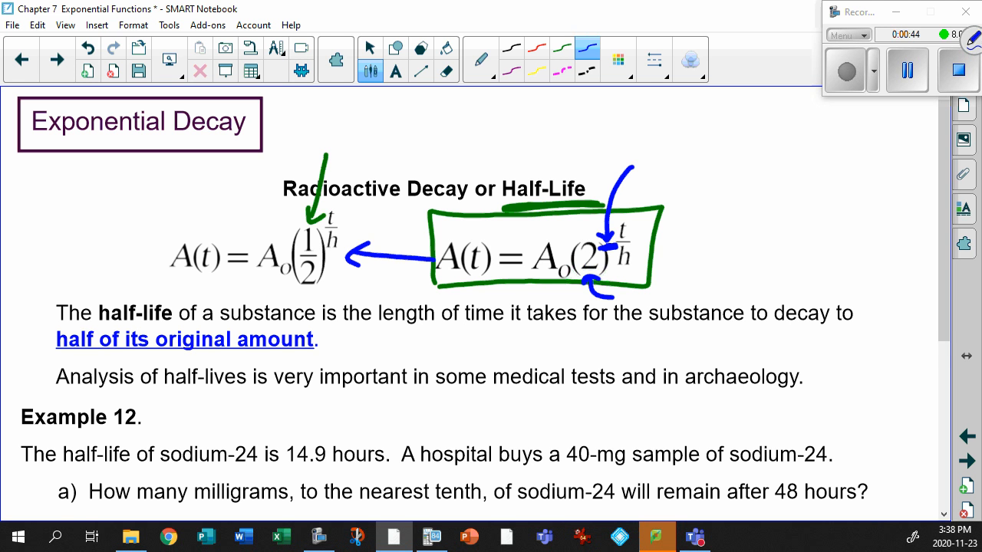
{"action": "left_click_drag", "start_coordinate": [307, 227], "coordinate": [307, 306]}
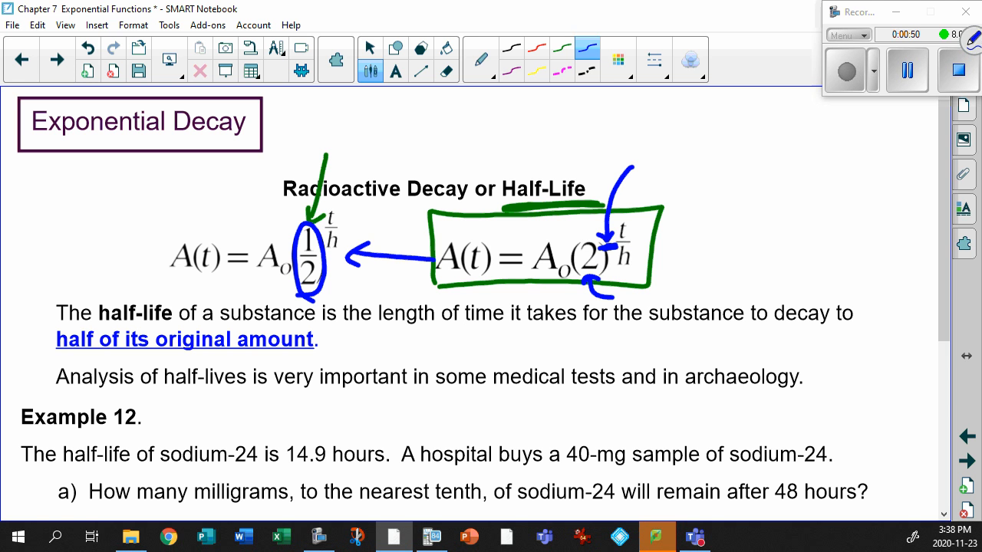
{"action": "left_click", "coordinate": [369, 46]}
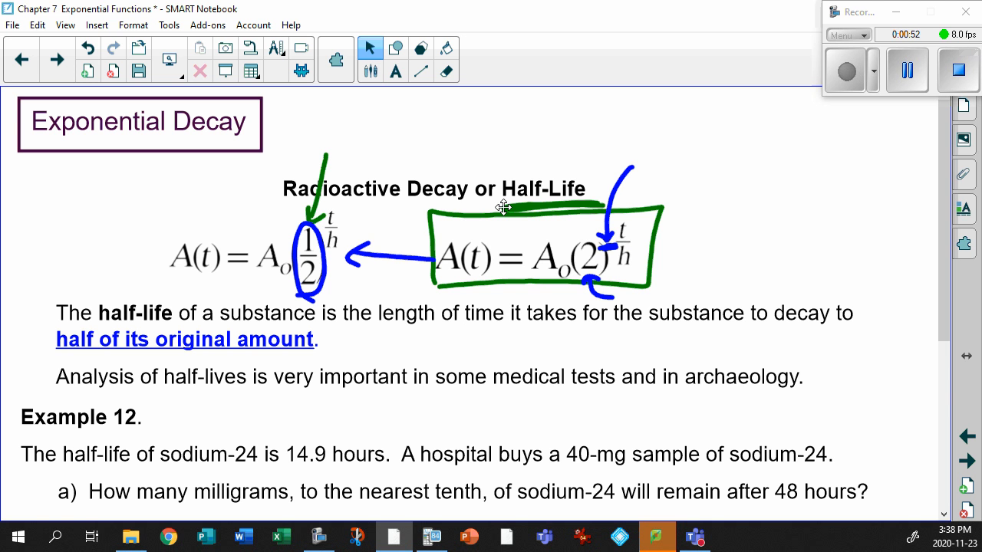
Step: In Example 12, underline the 14.9-hour half-life and the 40-mg sample in red
{"action": "scroll", "scroll_direction": "down", "scroll_amount": 3}
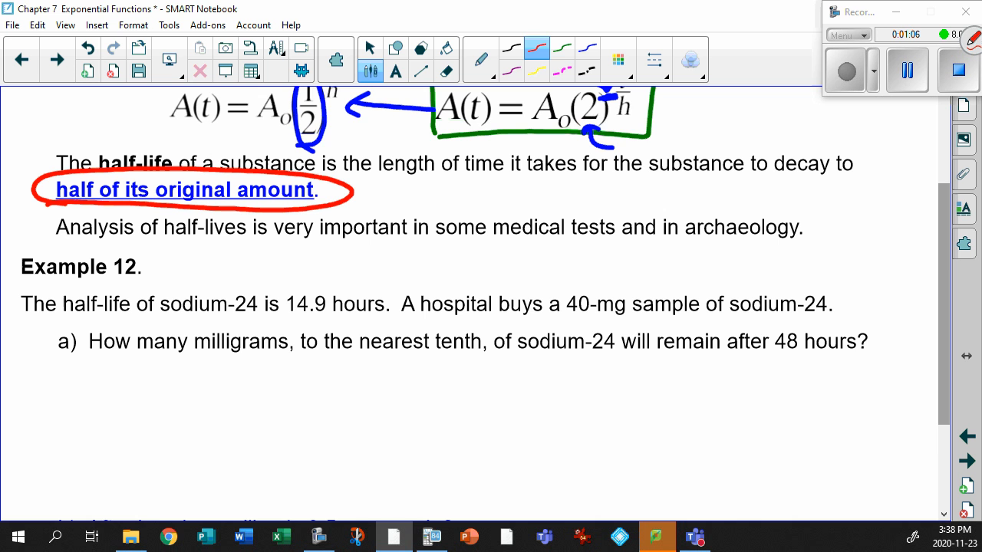
{"action": "scroll", "scroll_direction": "down", "scroll_amount": 3}
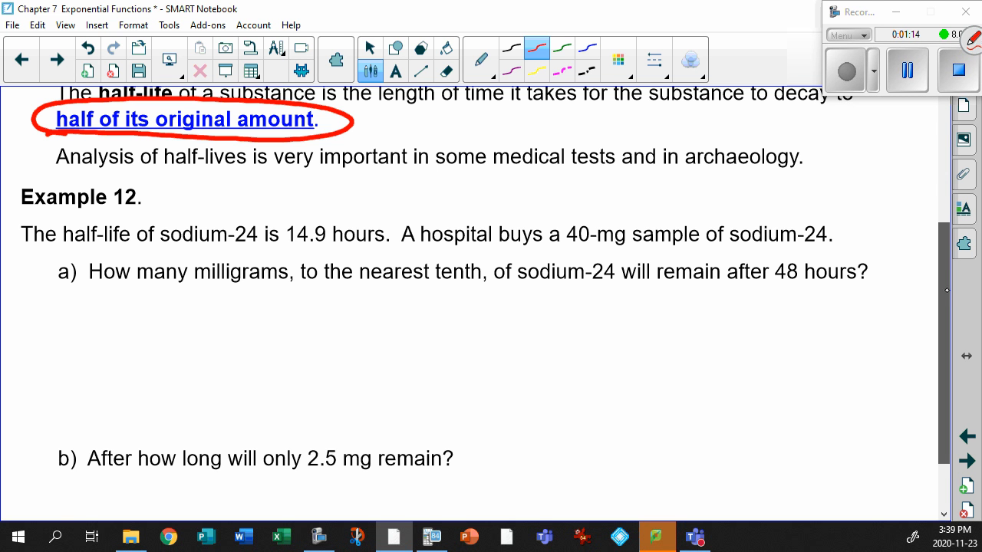
{"action": "left_click_drag", "start_coordinate": [288, 248], "coordinate": [335, 246]}
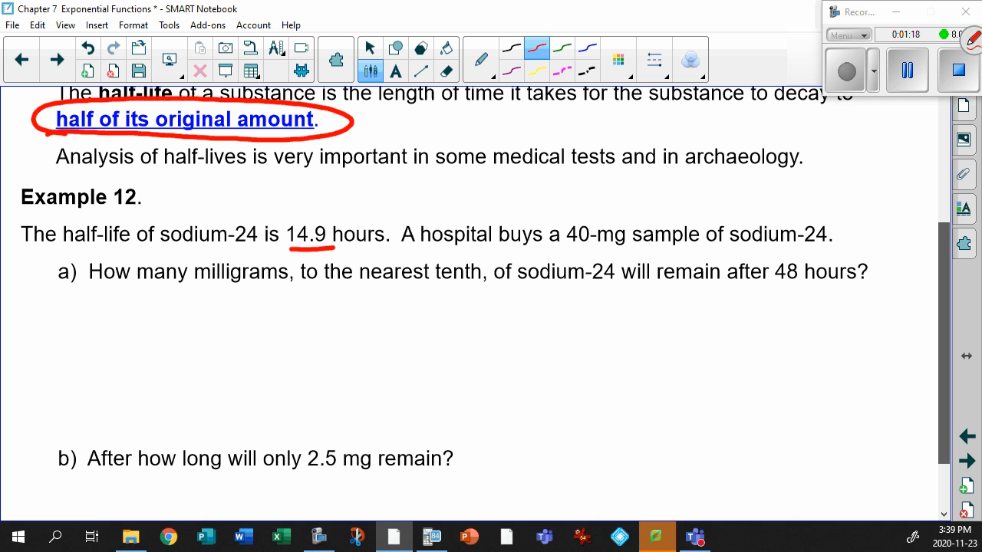
{"action": "left_click_drag", "start_coordinate": [569, 244], "coordinate": [625, 244]}
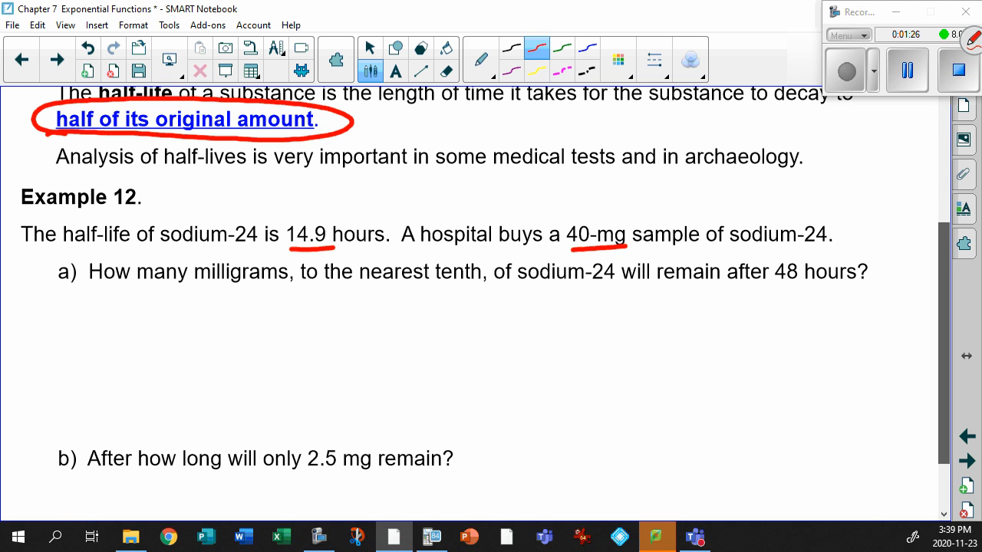
Step: Handwrite A(t)=A0(1/2)^(t/h) under part a and circle 14.9 hours
{"action": "left_click_drag", "start_coordinate": [193, 289], "coordinate": [181, 337]}
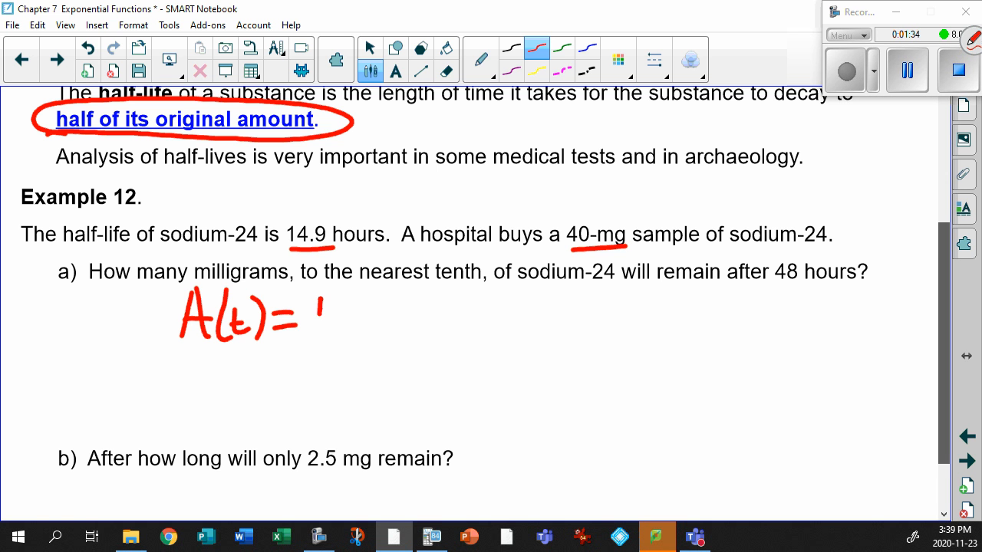
{"action": "left_click_drag", "start_coordinate": [314, 299], "coordinate": [365, 341]}
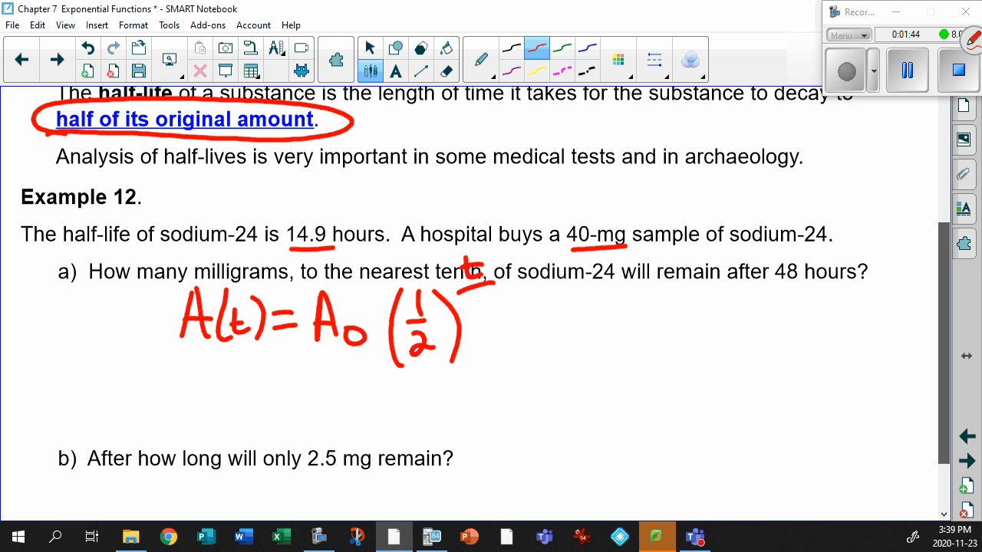
{"action": "left_click_drag", "start_coordinate": [473, 292], "coordinate": [483, 330]}
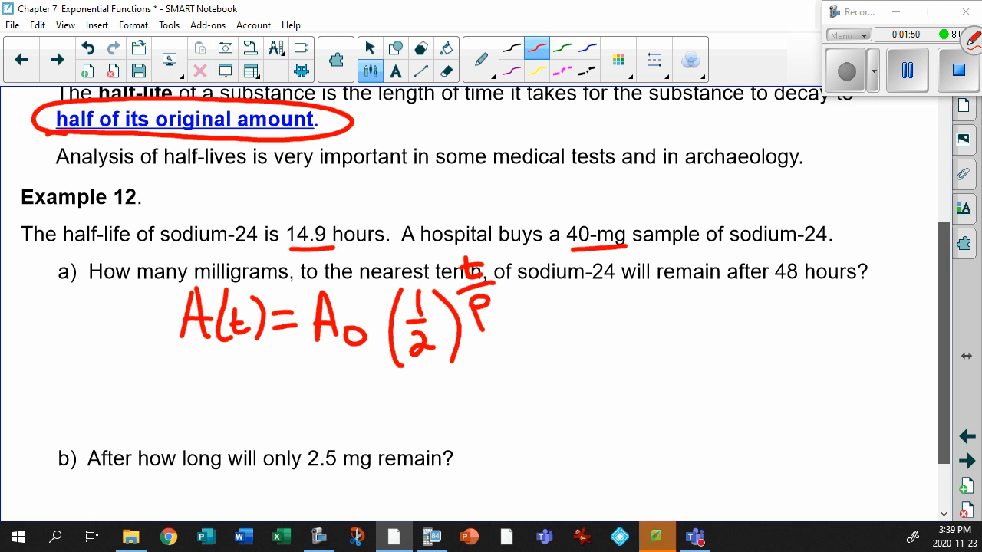
{"action": "left_click_drag", "start_coordinate": [288, 233], "coordinate": [391, 233]}
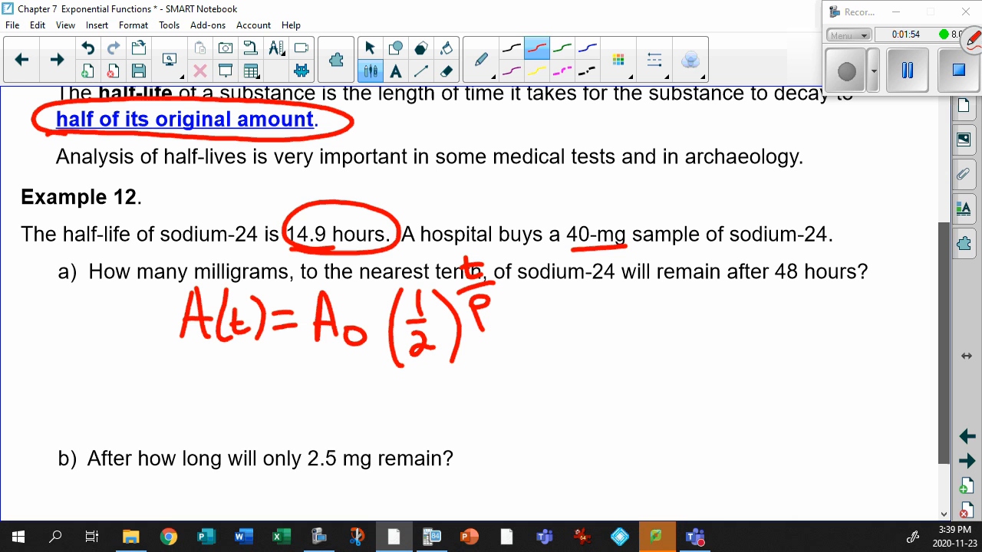
Step: Underline '48 hours' in part a with the green pen
{"action": "left_click", "coordinate": [369, 47]}
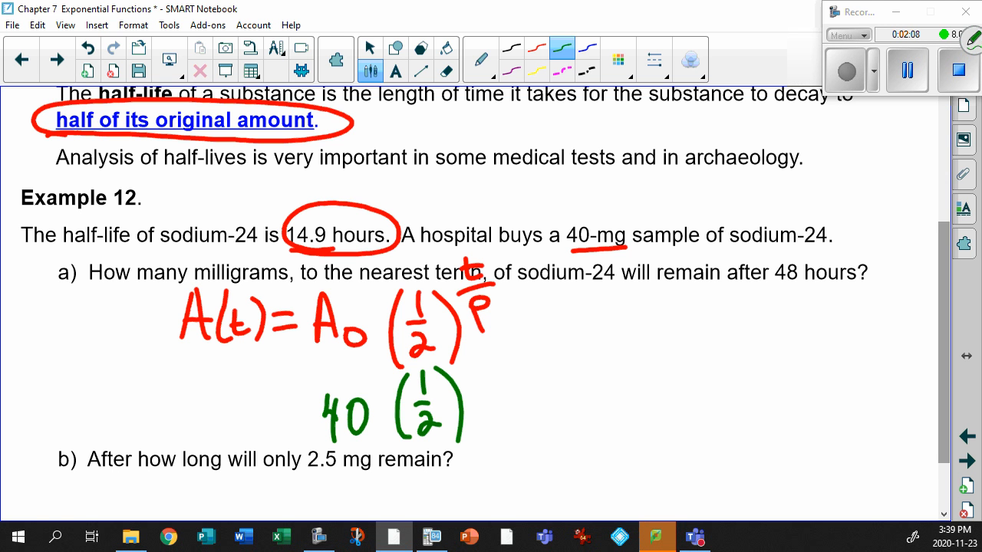
{"action": "left_click_drag", "start_coordinate": [776, 285], "coordinate": [803, 286]}
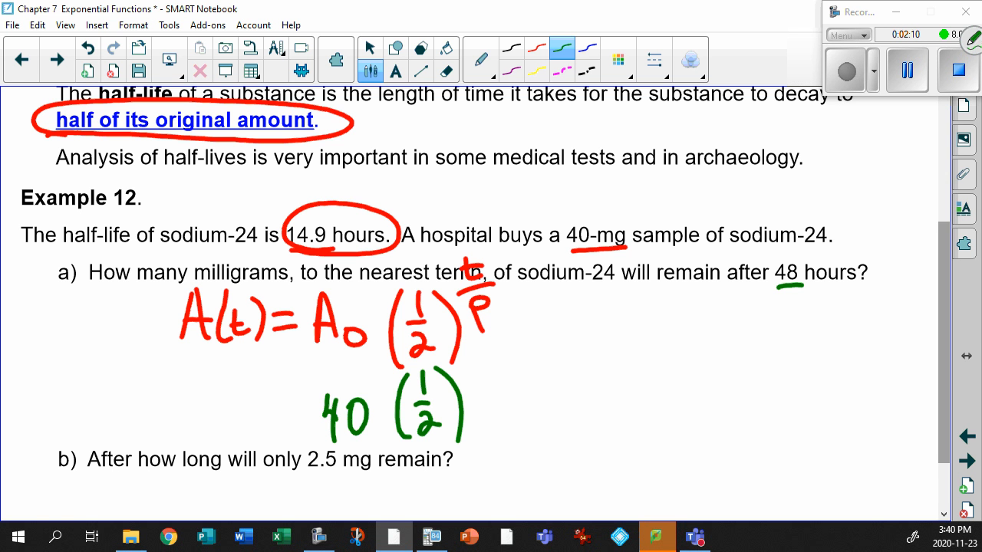
{"action": "left_click_drag", "start_coordinate": [776, 285], "coordinate": [881, 286]}
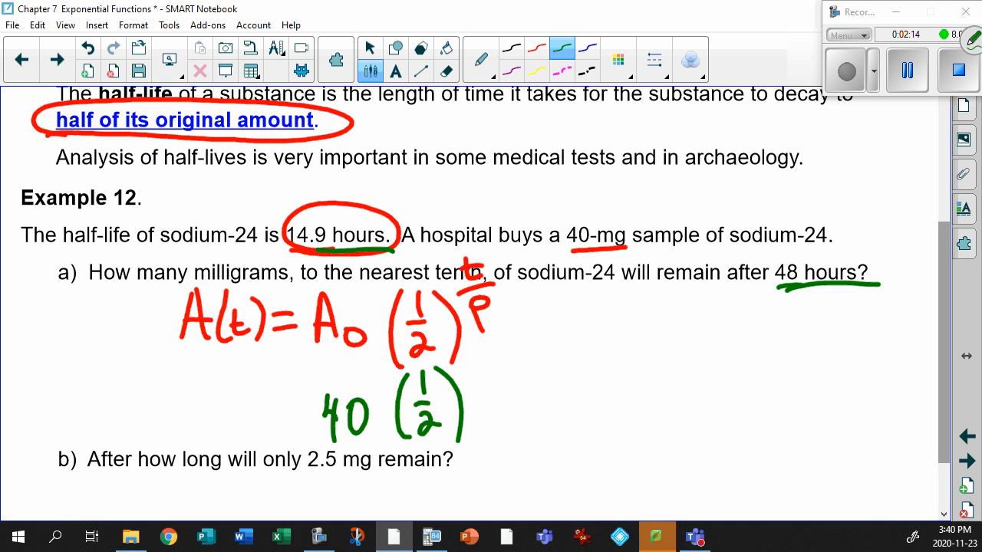
Step: Write the exponent 48 over its denominator on 40(1/2)
{"action": "left_click_drag", "start_coordinate": [476, 345], "coordinate": [506, 368]}
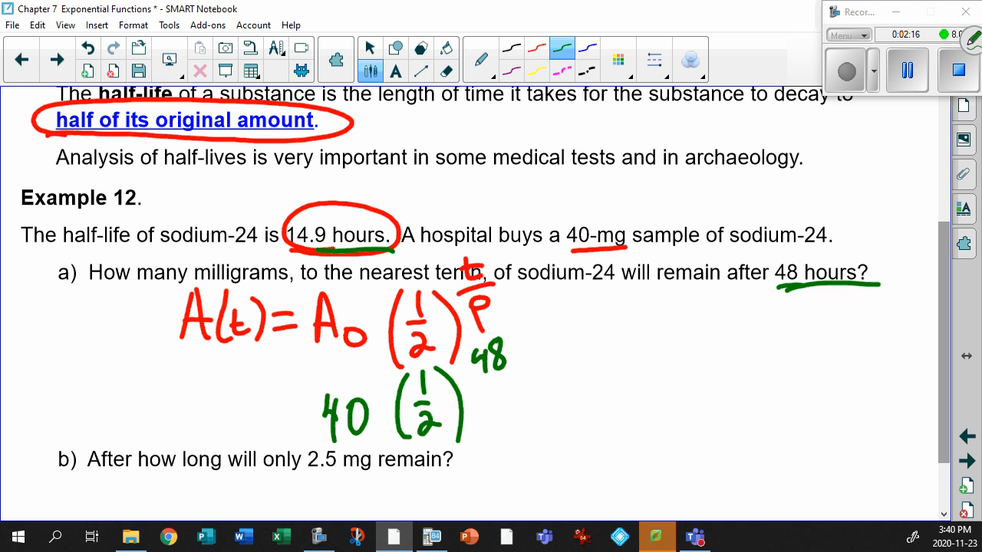
{"action": "left_click_drag", "start_coordinate": [472, 376], "coordinate": [521, 376]}
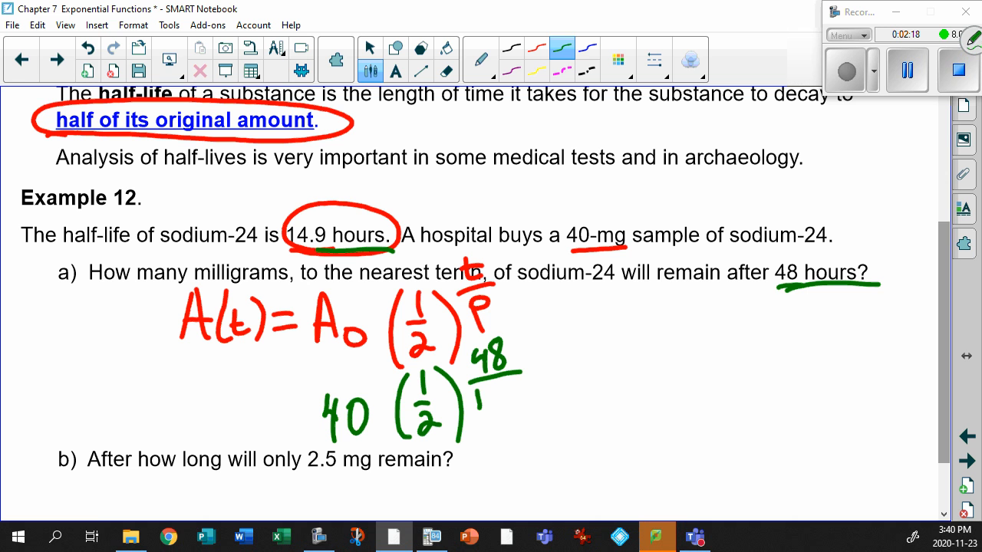
{"action": "left_click_drag", "start_coordinate": [479, 396], "coordinate": [519, 395]}
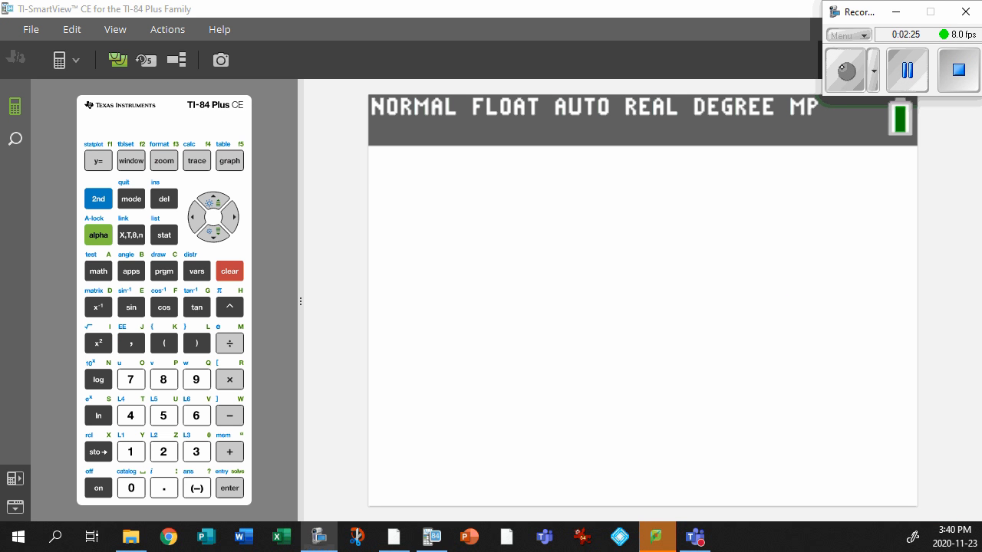
Step: Enter 40(1/2) on the TI-84 emulator home screen
{"action": "left_click", "coordinate": [131, 488]}
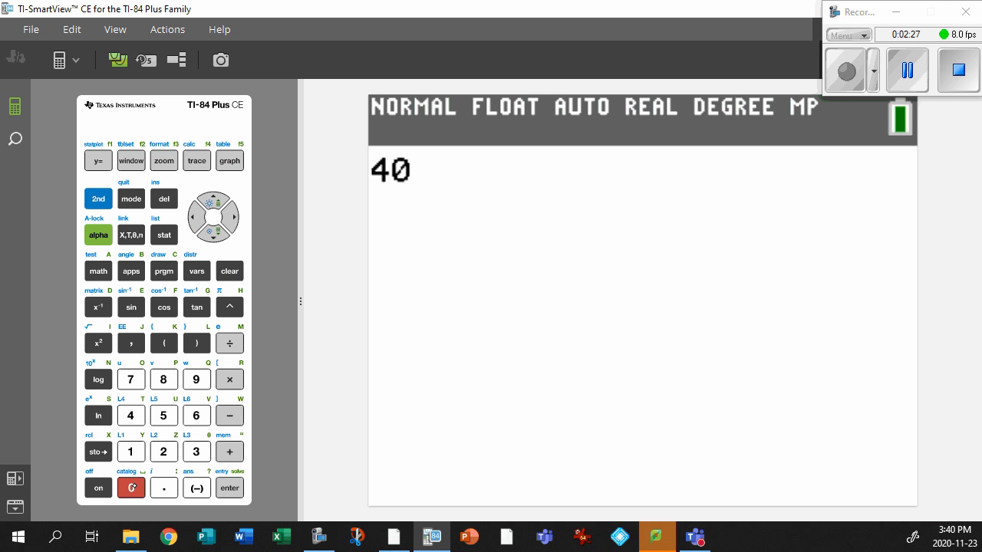
{"action": "left_click", "coordinate": [163, 344]}
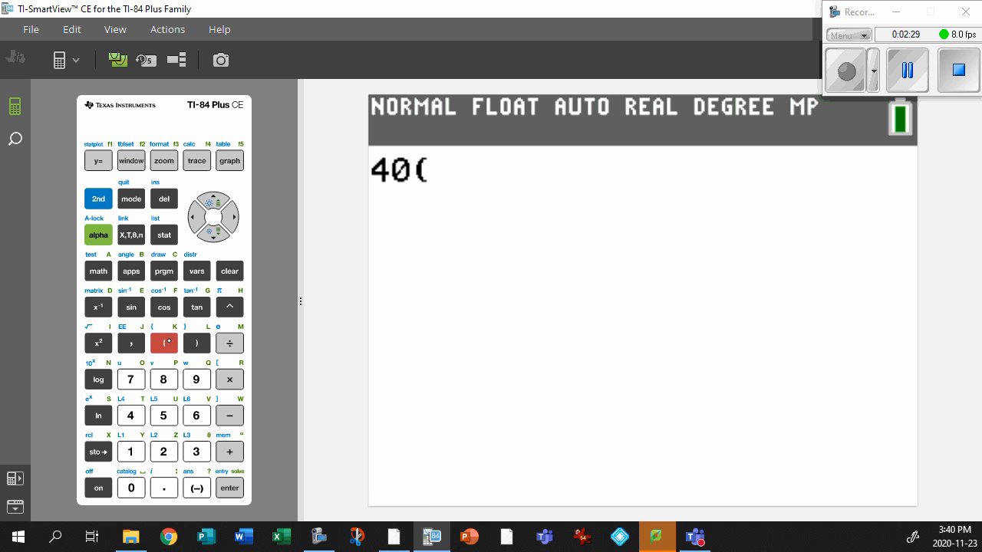
{"action": "left_click", "coordinate": [98, 161]}
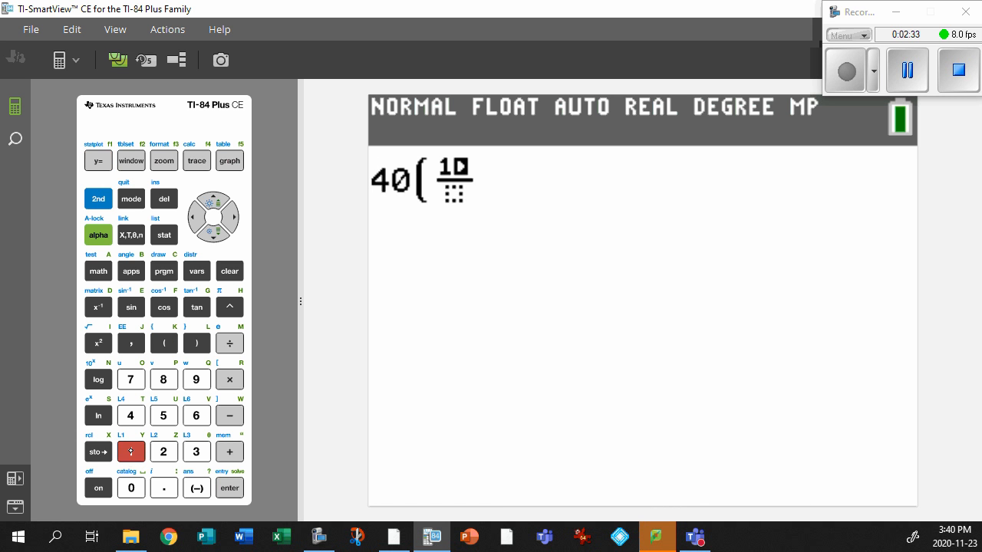
{"action": "left_click", "coordinate": [163, 451]}
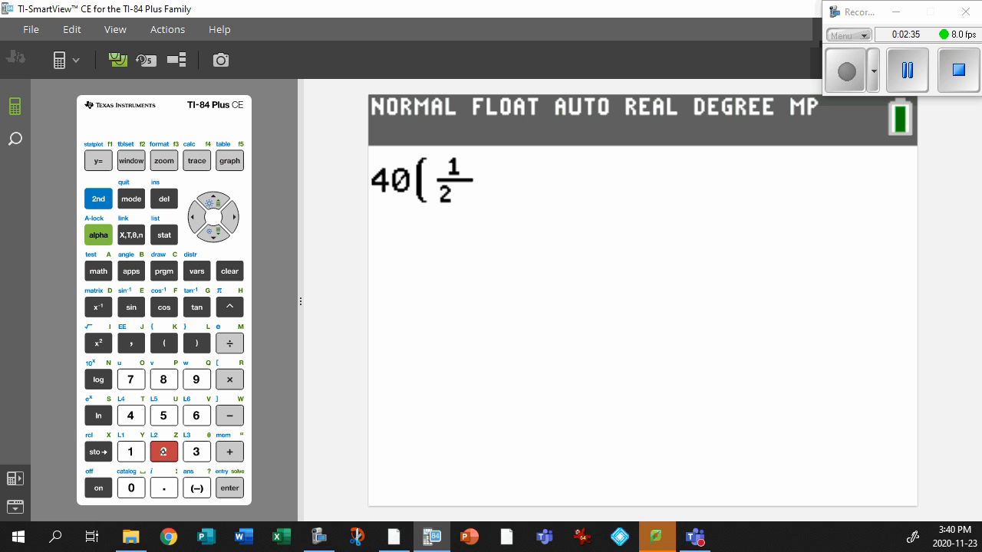
{"action": "left_click", "coordinate": [196, 343]}
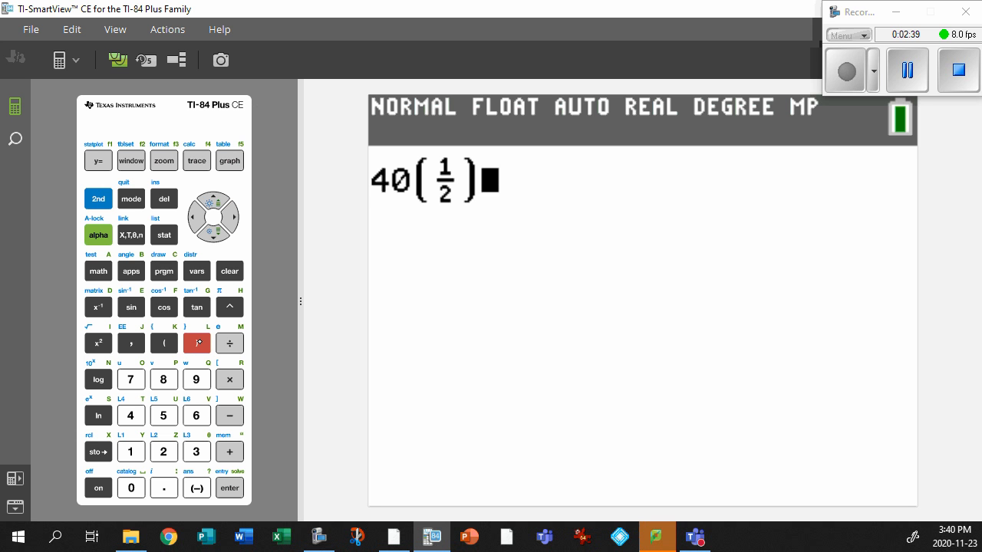
Step: Raise it to the n/d fraction 48/14.9 and evaluate to get 4.288435984
{"action": "left_click", "coordinate": [229, 306]}
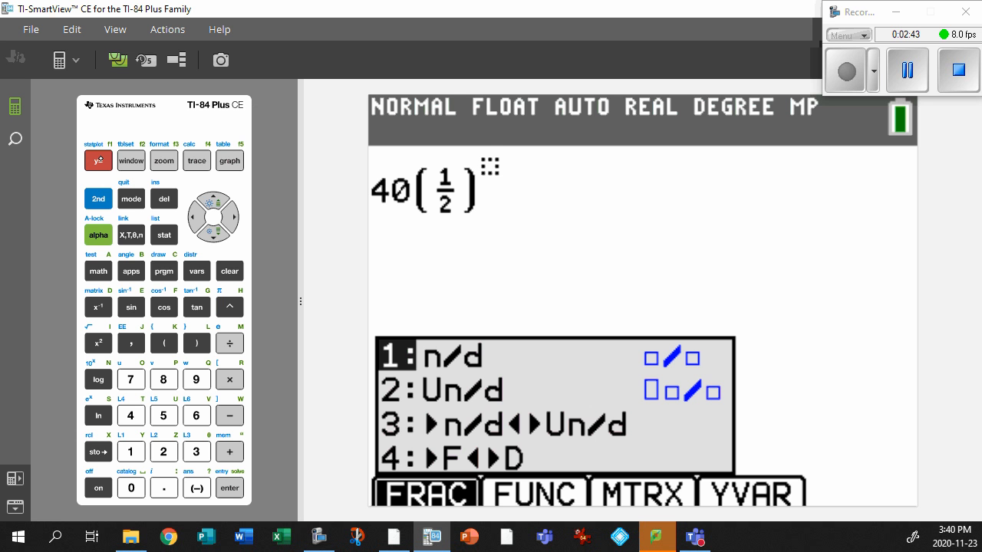
{"action": "left_click", "coordinate": [230, 488]}
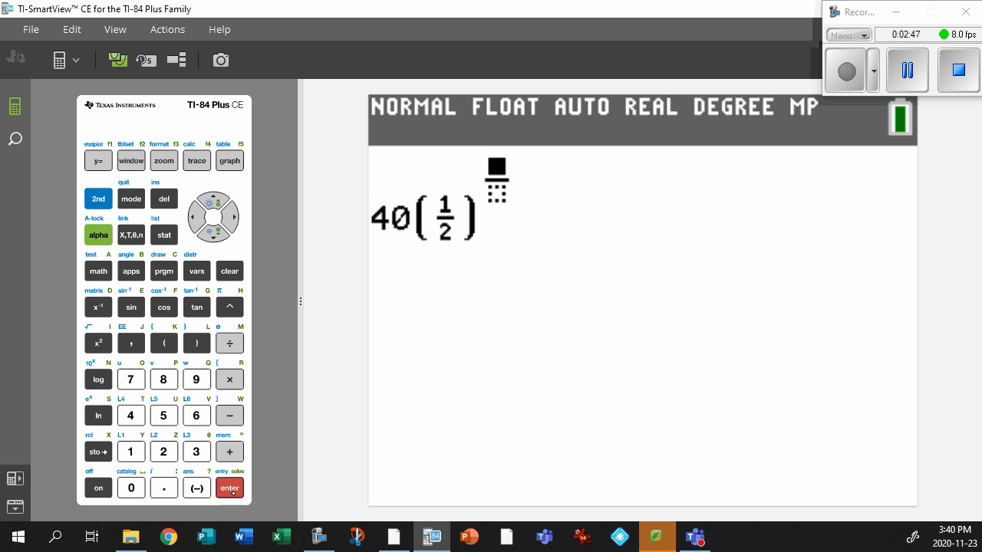
{"action": "left_click", "coordinate": [163, 378]}
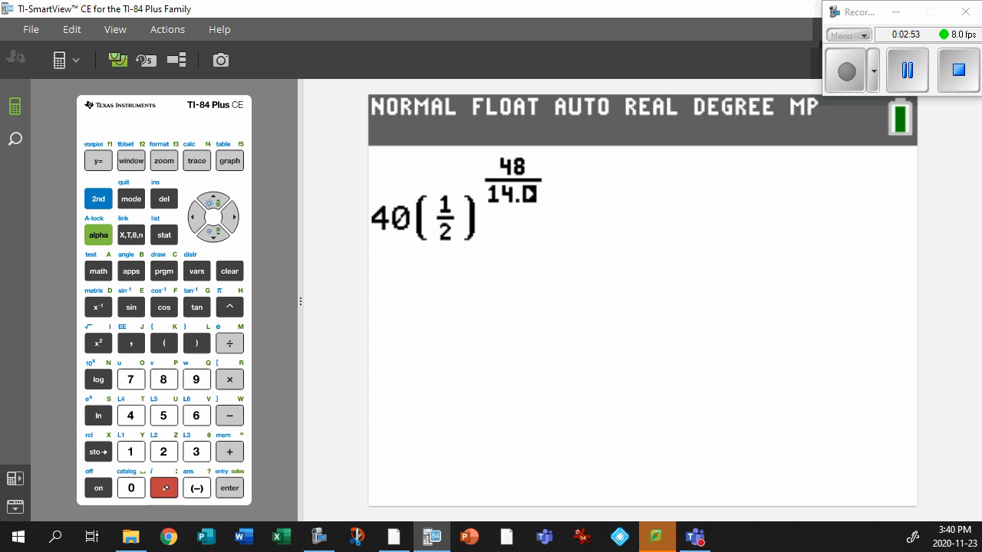
{"action": "left_click", "coordinate": [197, 379]}
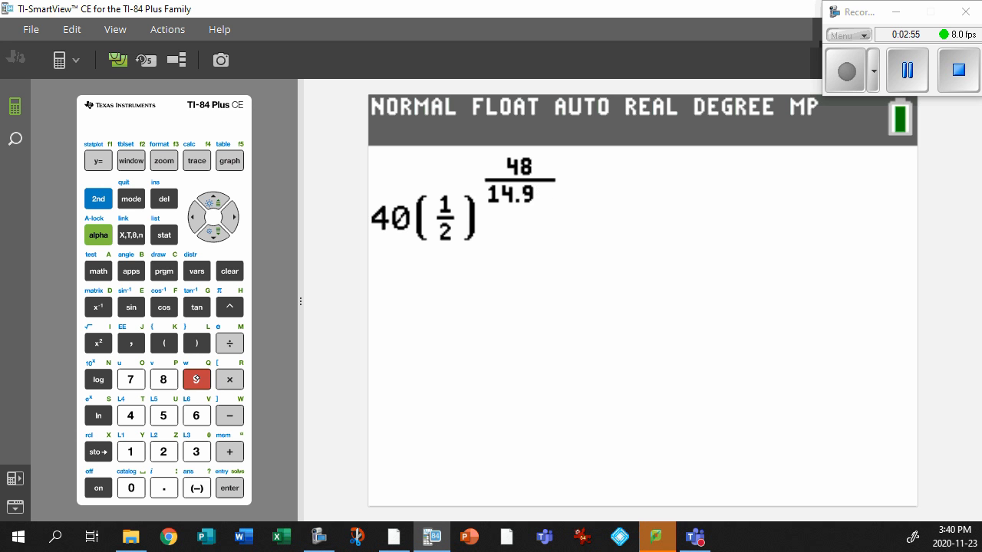
{"action": "left_click", "coordinate": [230, 217]}
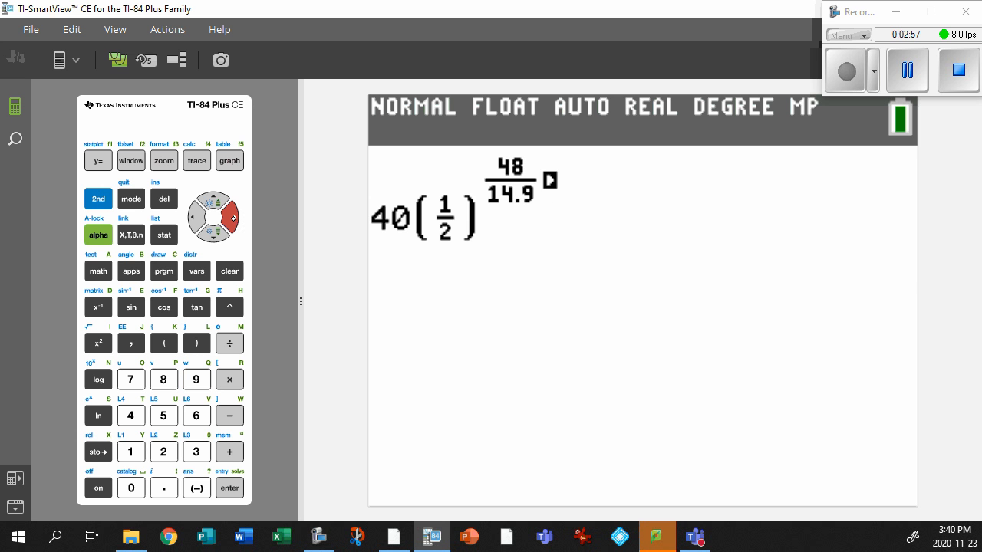
{"action": "left_click", "coordinate": [230, 488]}
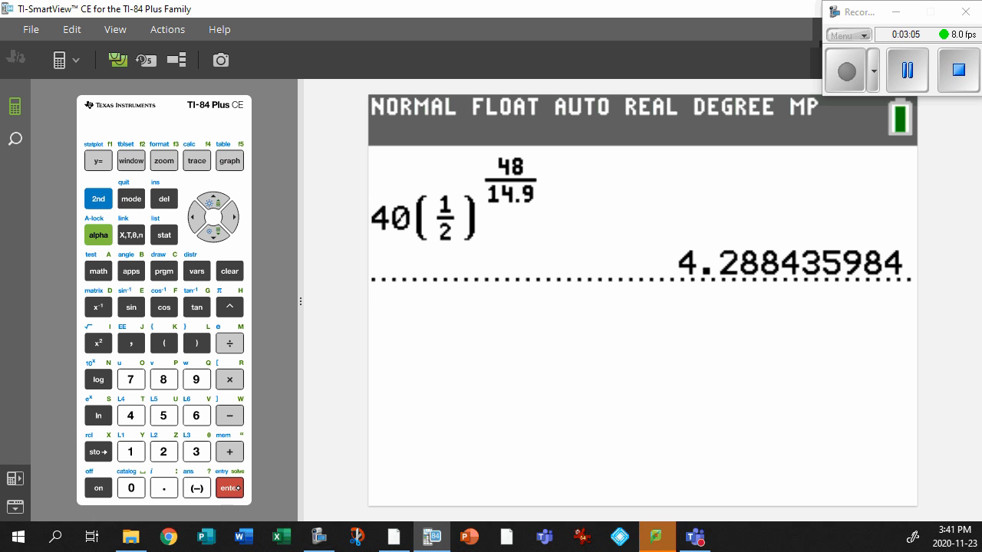
{"action": "left_click", "coordinate": [229, 488]}
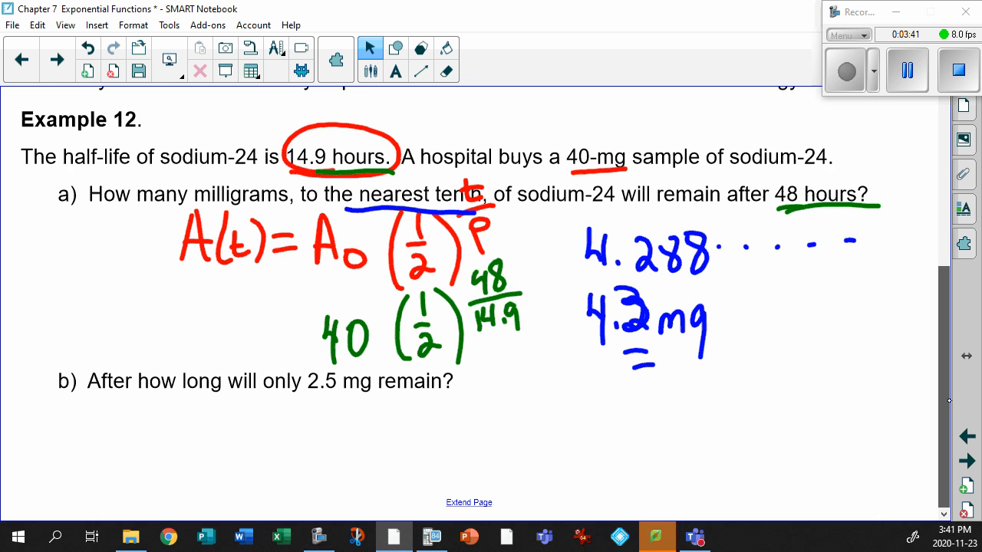
Step: Under part b write the decay formula with A(t) on the left and underline 2.5 in the question
{"action": "scroll", "scroll_direction": "down", "scroll_amount": 3}
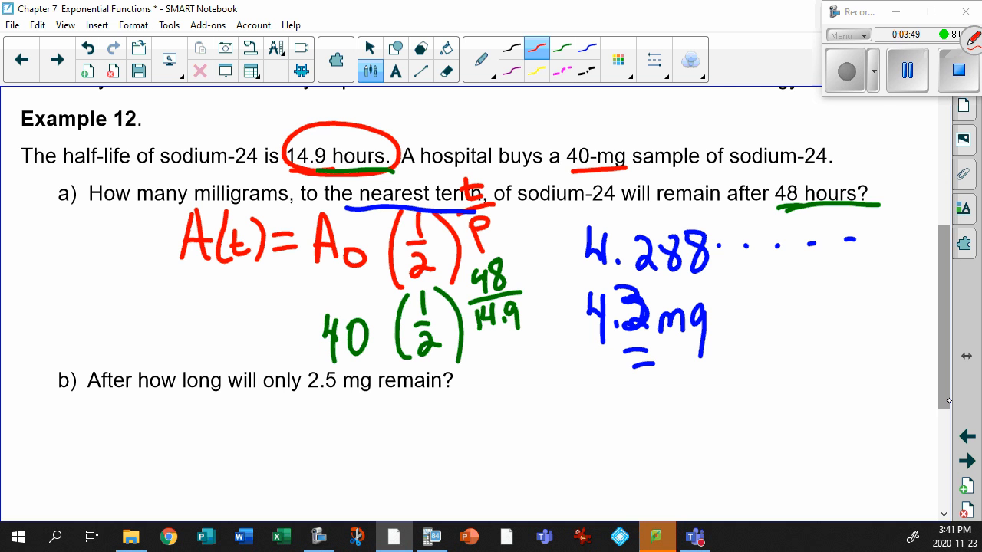
{"action": "scroll", "scroll_direction": "down", "scroll_amount": 3}
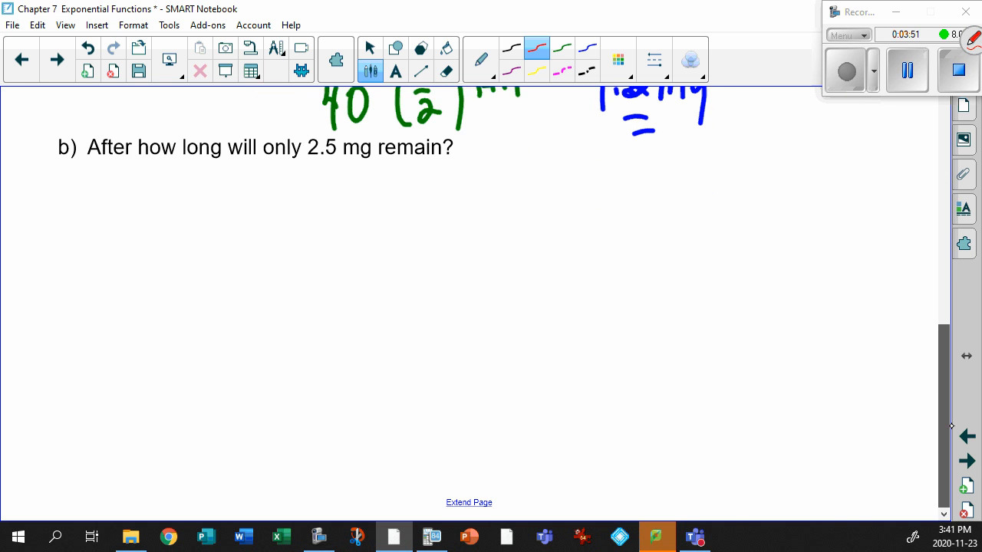
{"action": "left_click_drag", "start_coordinate": [341, 191], "coordinate": [352, 217]}
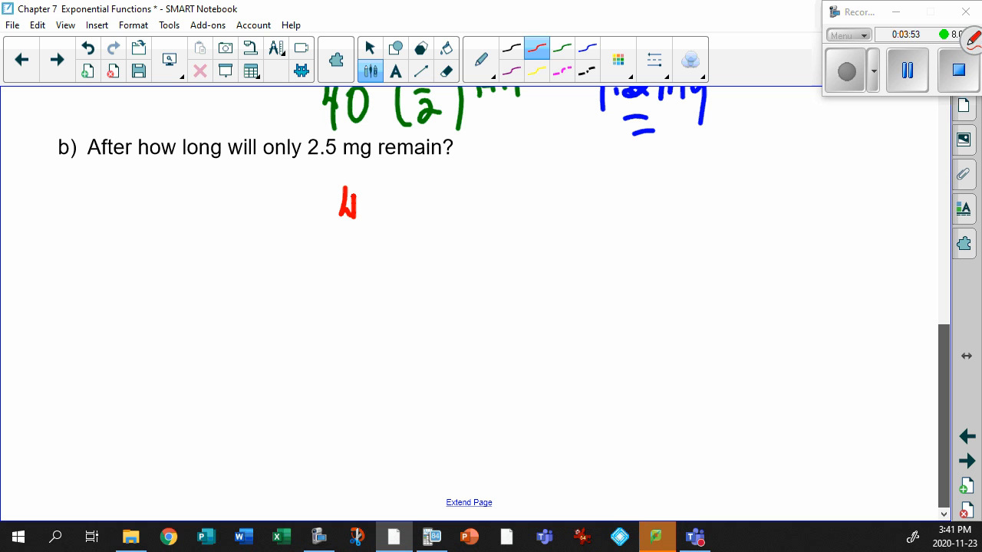
{"action": "left_click_drag", "start_coordinate": [330, 215], "coordinate": [452, 215]}
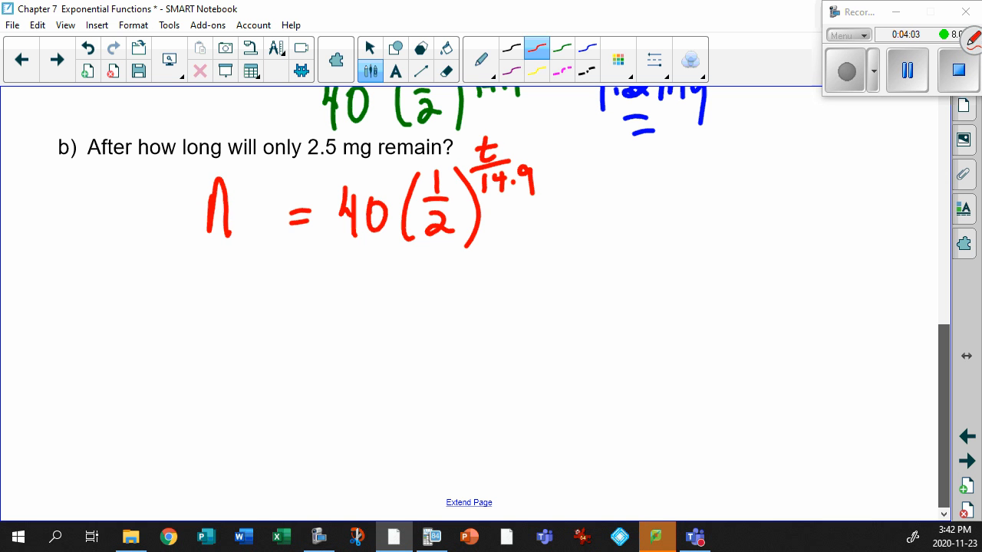
{"action": "left_click_drag", "start_coordinate": [230, 215], "coordinate": [279, 215]}
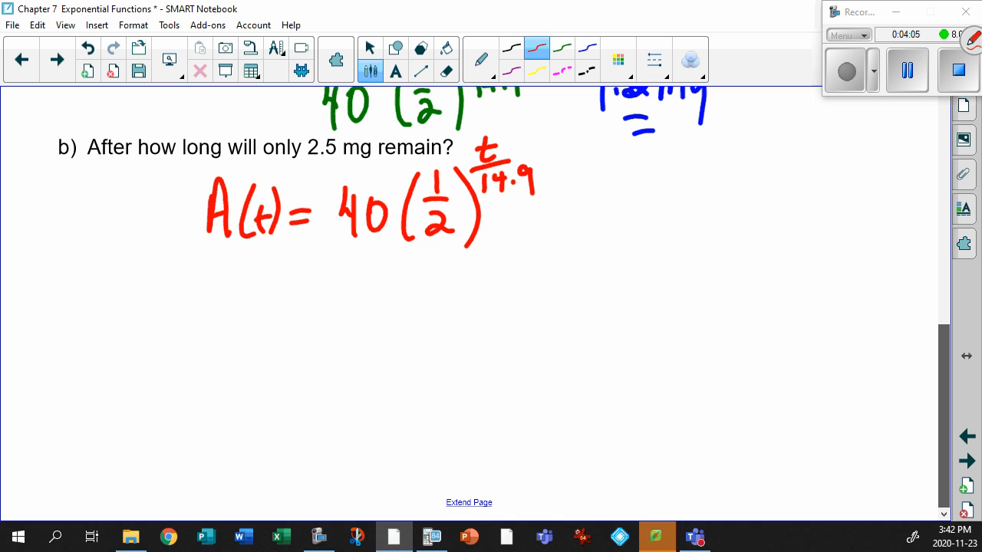
{"action": "left_click_drag", "start_coordinate": [307, 163], "coordinate": [338, 163]}
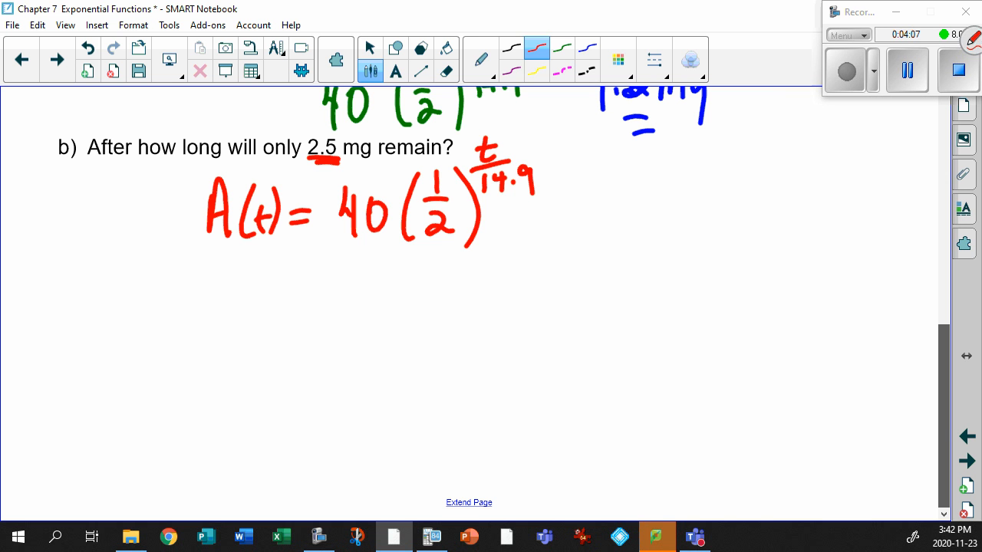
Step: Write 2.5 = 40·(1/2)^(t/14.9), underline 2.5 as Y1 and box the right side as Y2
{"action": "left_click_drag", "start_coordinate": [230, 276], "coordinate": [248, 315]}
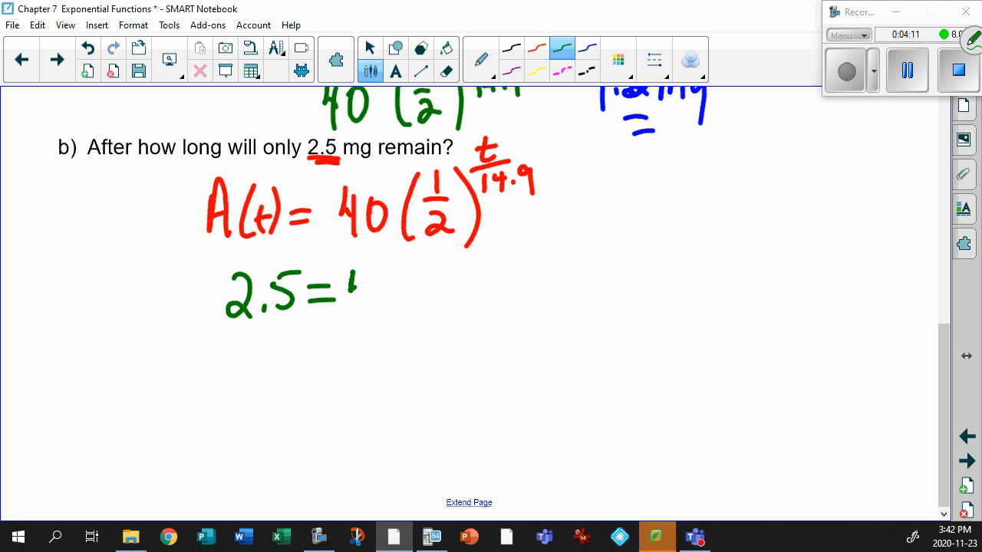
{"action": "left_click_drag", "start_coordinate": [345, 292], "coordinate": [460, 292]}
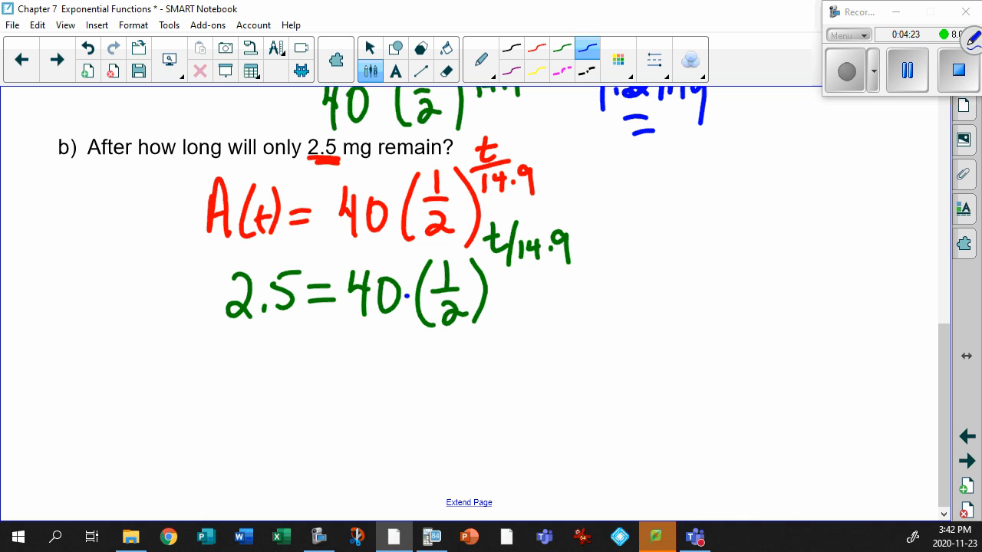
{"action": "left_click_drag", "start_coordinate": [218, 335], "coordinate": [291, 329]}
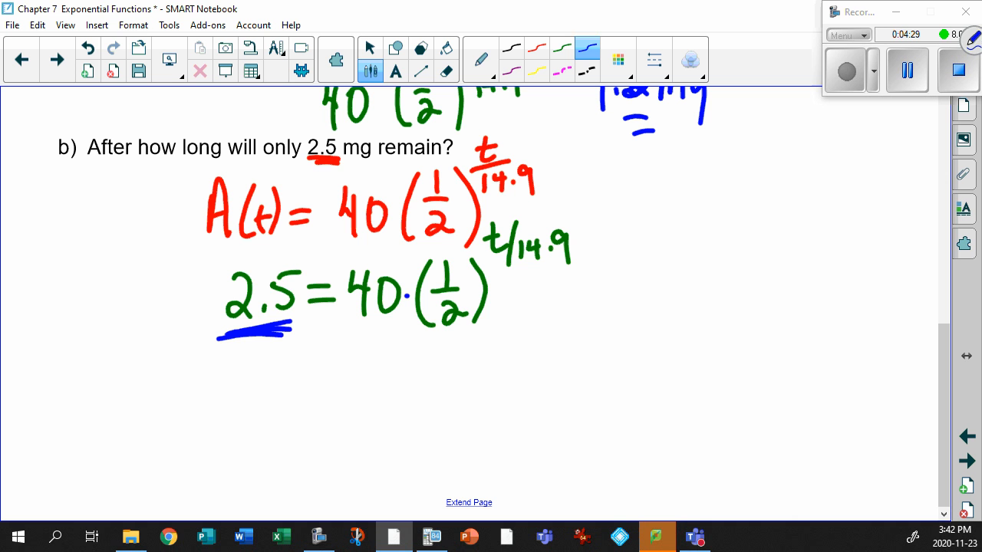
{"action": "left_click_drag", "start_coordinate": [227, 361], "coordinate": [268, 401]}
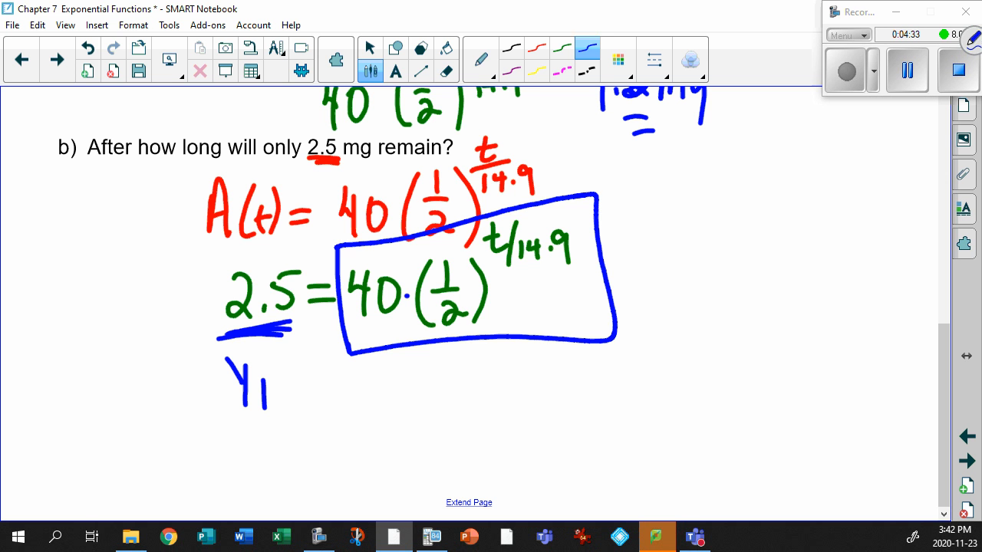
{"action": "left_click_drag", "start_coordinate": [414, 375], "coordinate": [475, 414]}
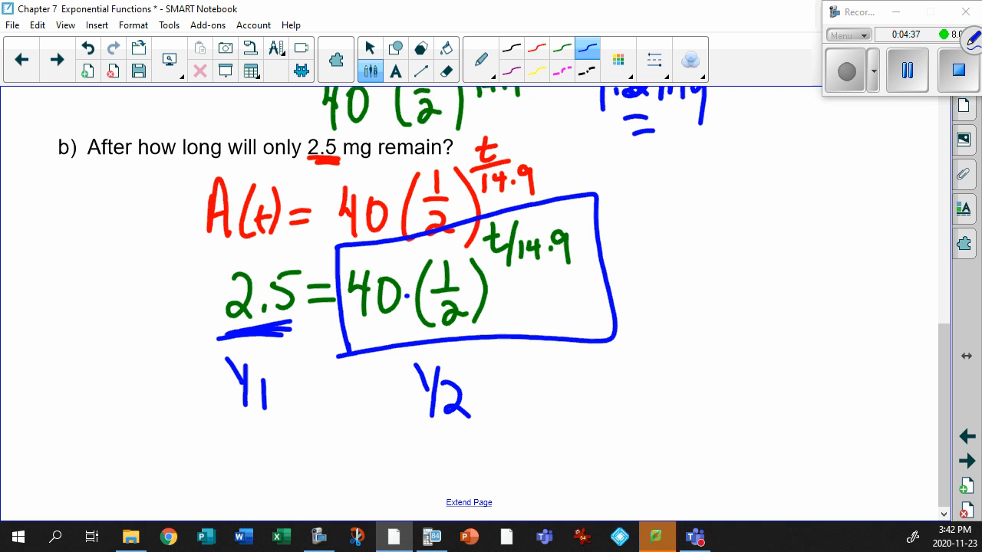
{"action": "left_click", "coordinate": [369, 47]}
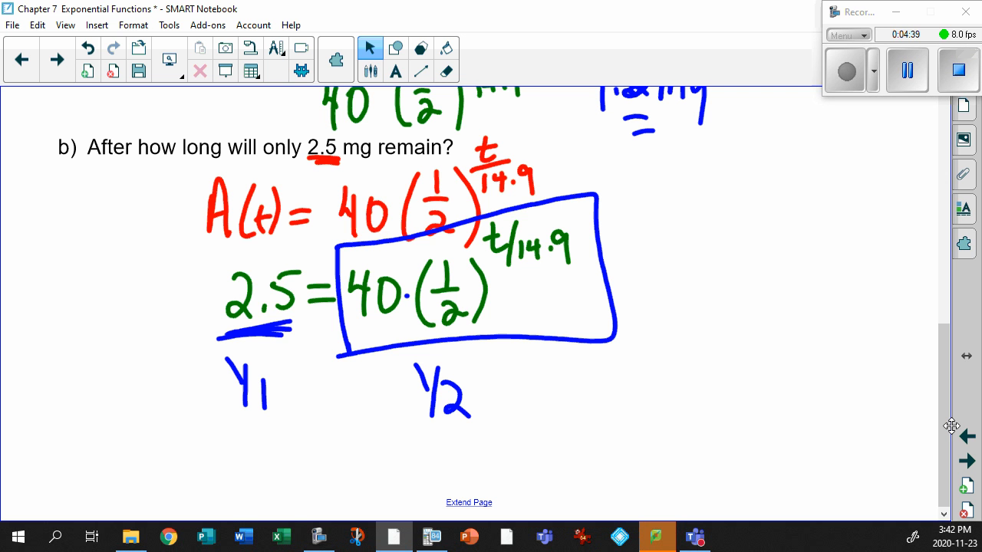
Step: Enter 40(1/2) into Y2 using the n/d fraction template
{"action": "left_click", "coordinate": [431, 537]}
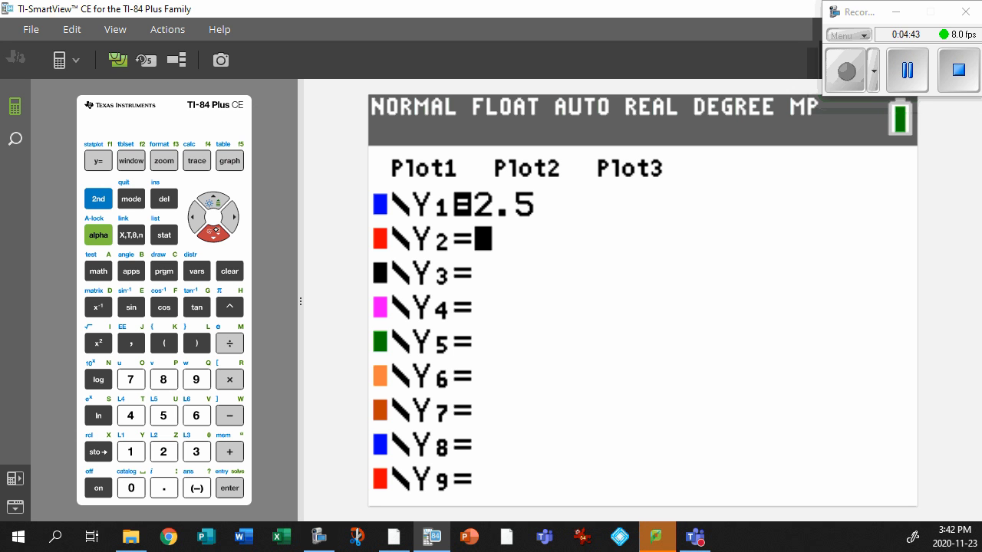
{"action": "left_click", "coordinate": [131, 414]}
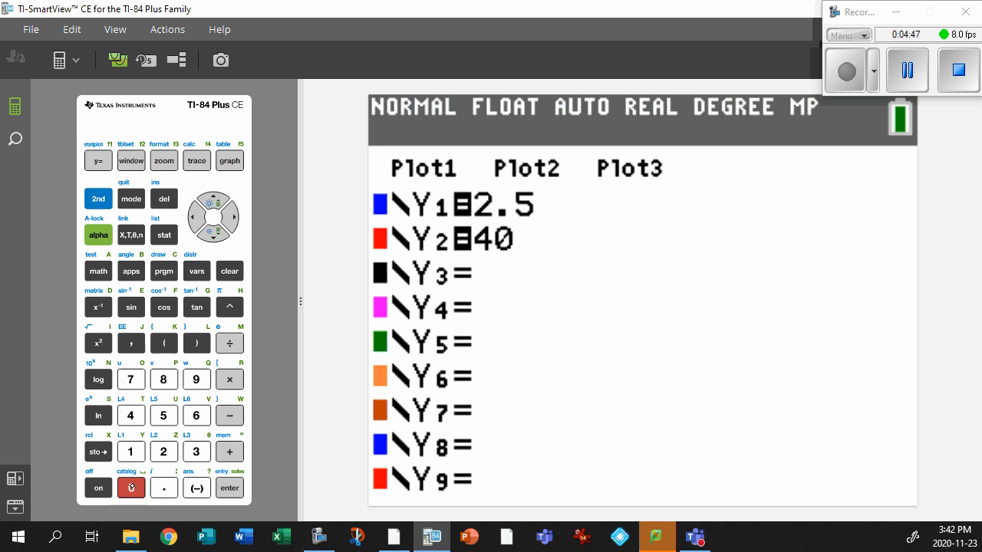
{"action": "left_click", "coordinate": [98, 234]}
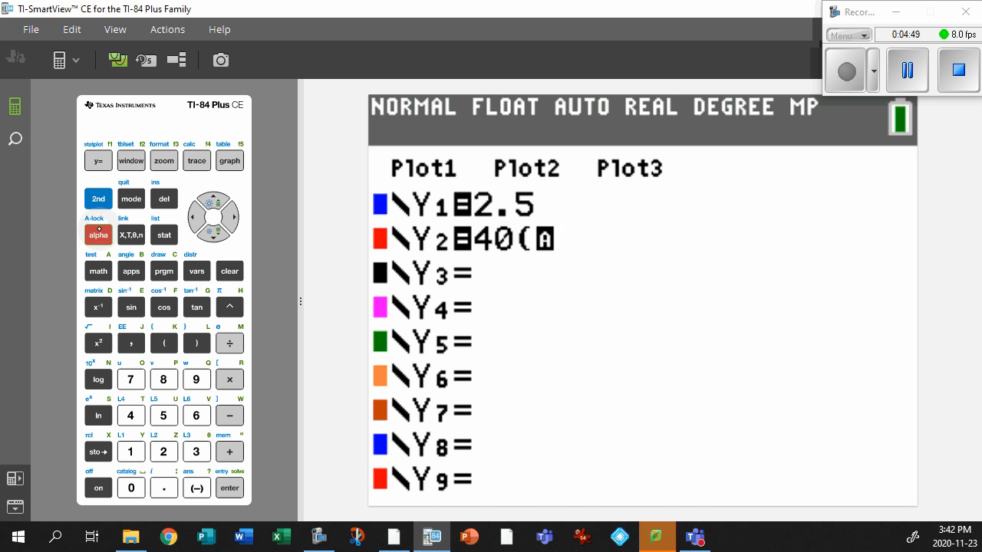
{"action": "left_click", "coordinate": [230, 488]}
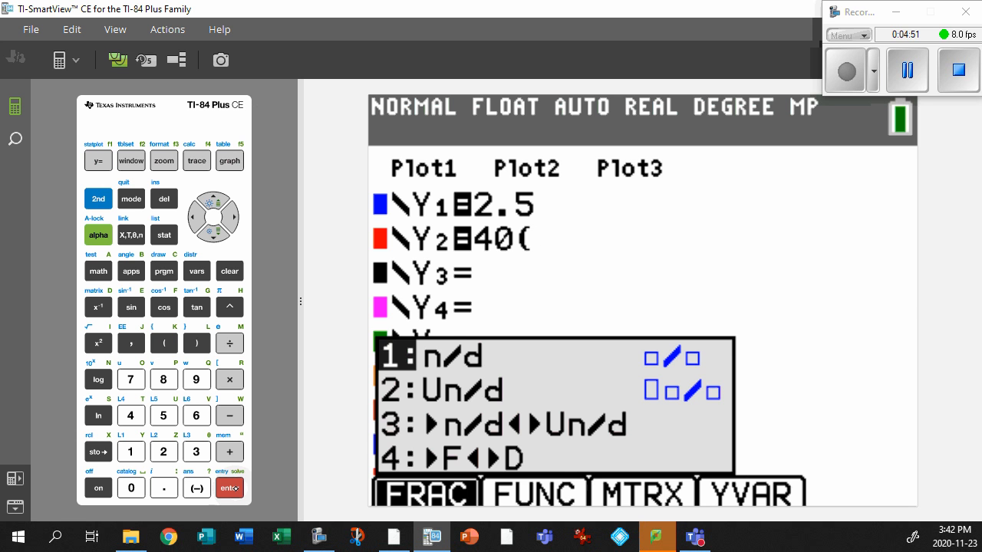
{"action": "left_click", "coordinate": [131, 451]}
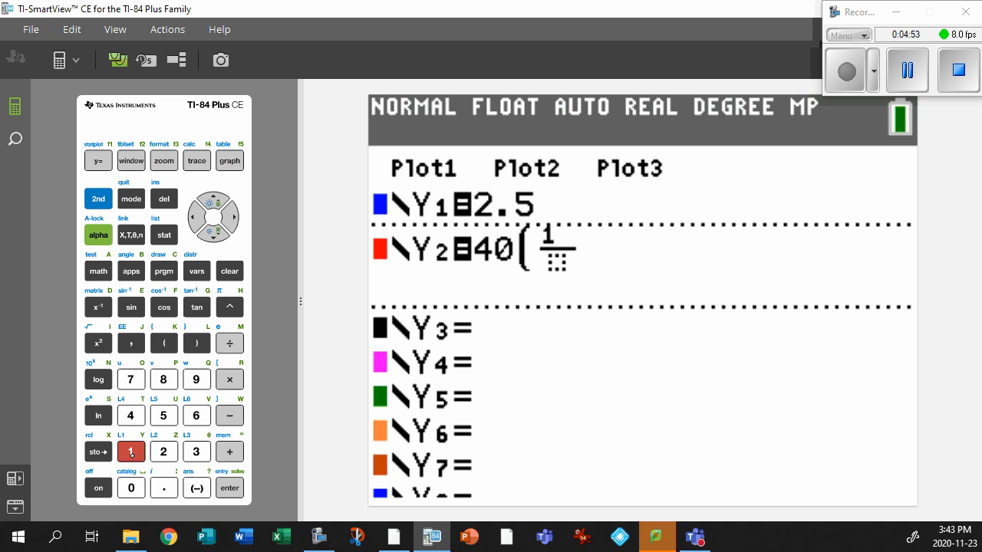
{"action": "left_click", "coordinate": [163, 451]}
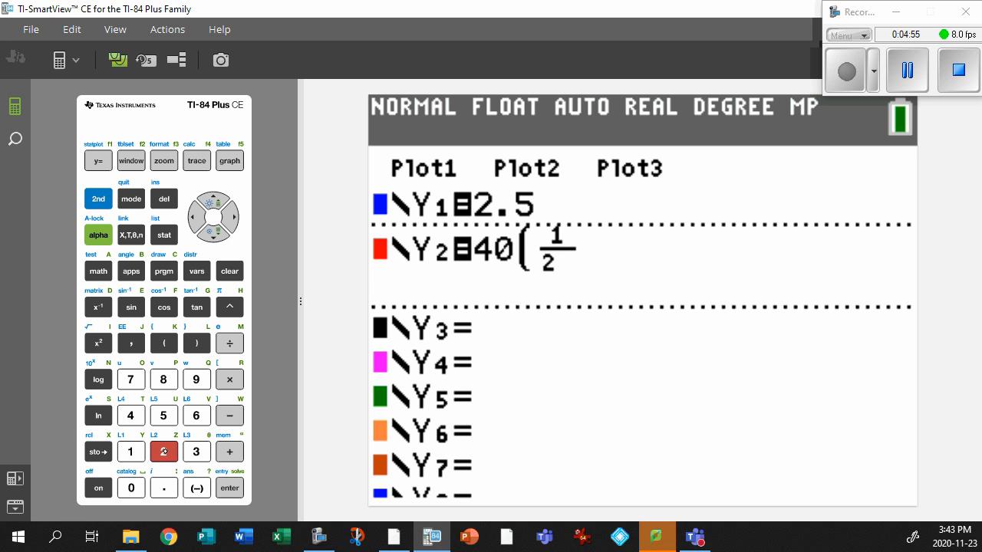
{"action": "left_click", "coordinate": [196, 344]}
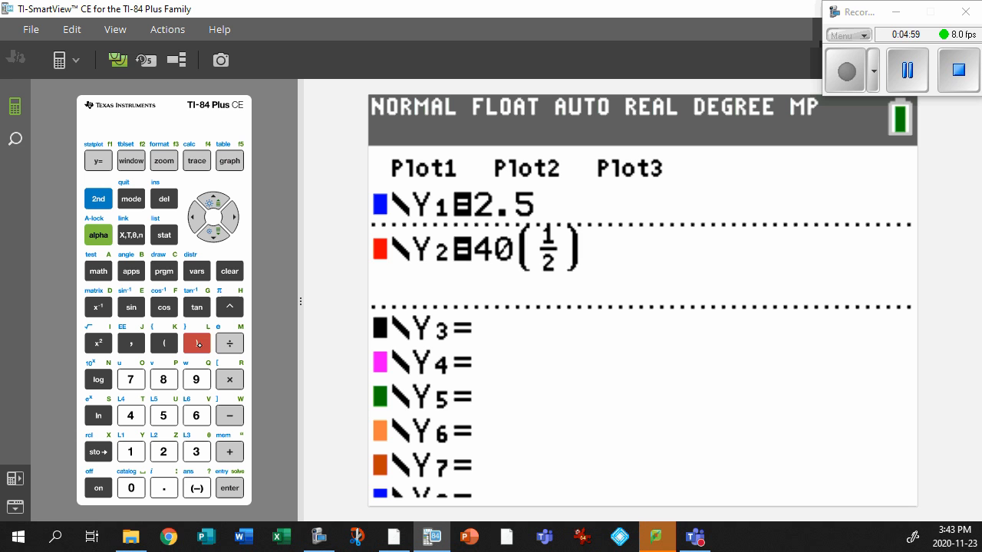
Step: Add the exponent X/14.9 to complete Y2 alongside Y1=2.5
{"action": "left_click", "coordinate": [230, 306]}
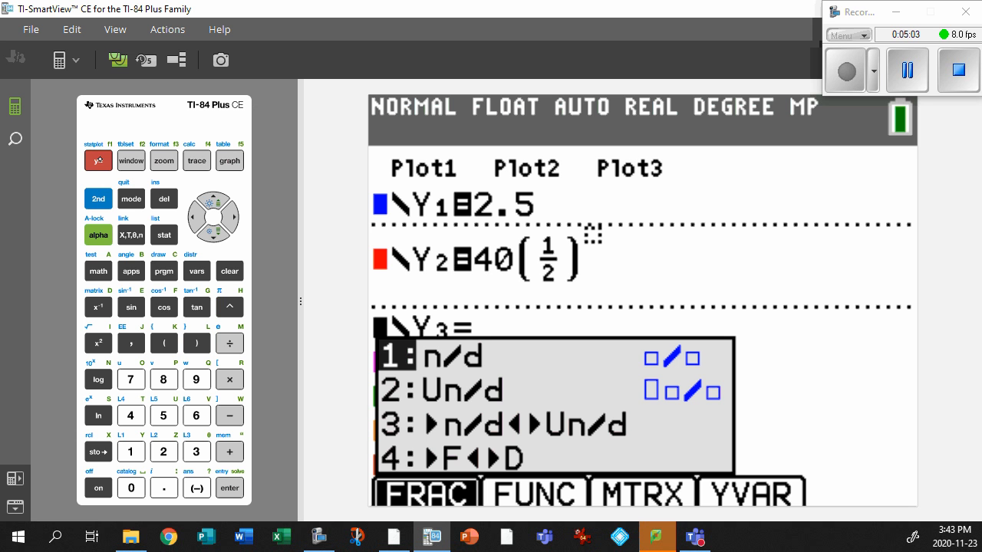
{"action": "left_click", "coordinate": [228, 488]}
{"action": "type", "text": "X"}
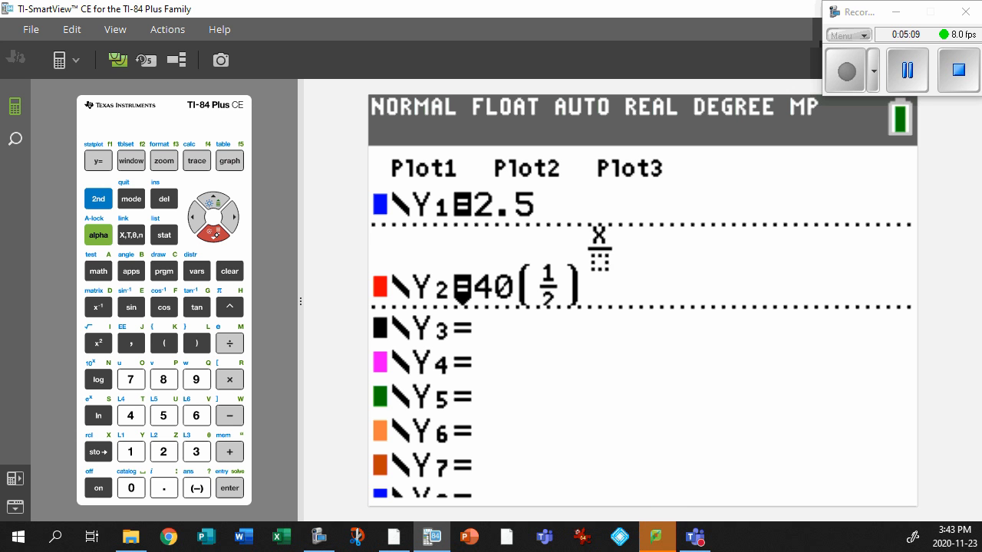
{"action": "left_click", "coordinate": [130, 451]}
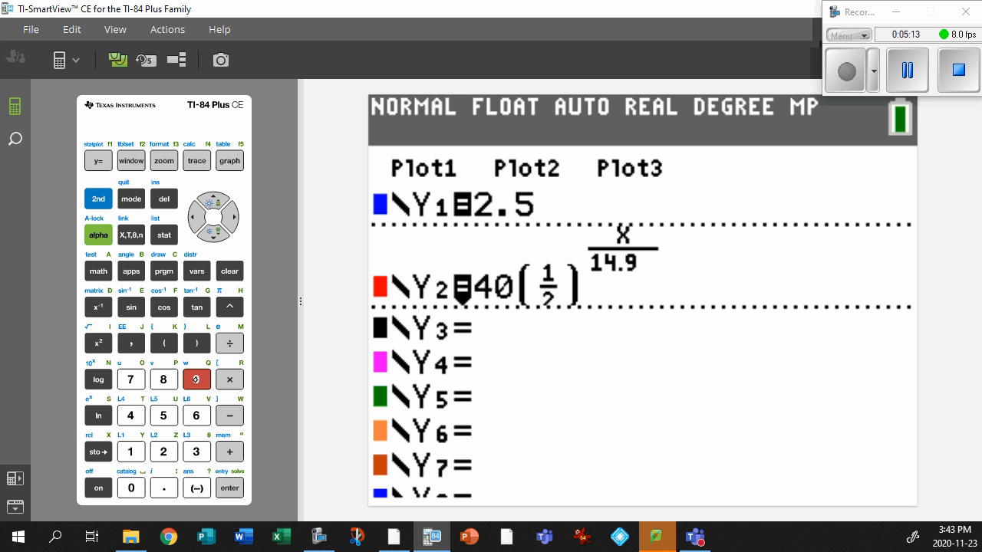
{"action": "left_click", "coordinate": [163, 161]}
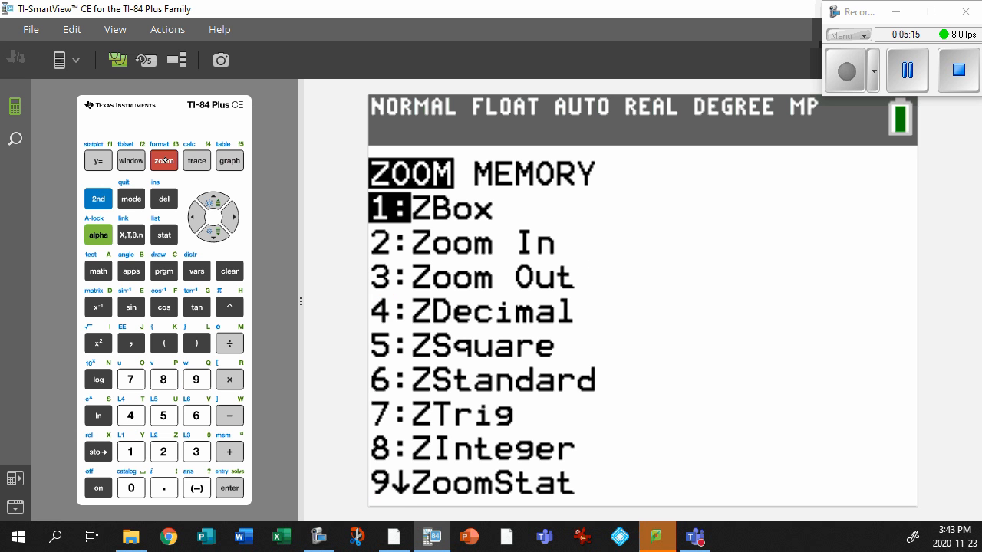
Step: Graph with 6:ZStandard, seeing only the Y1=2.5 line, and return to the Y= editor
{"action": "left_click", "coordinate": [196, 414]}
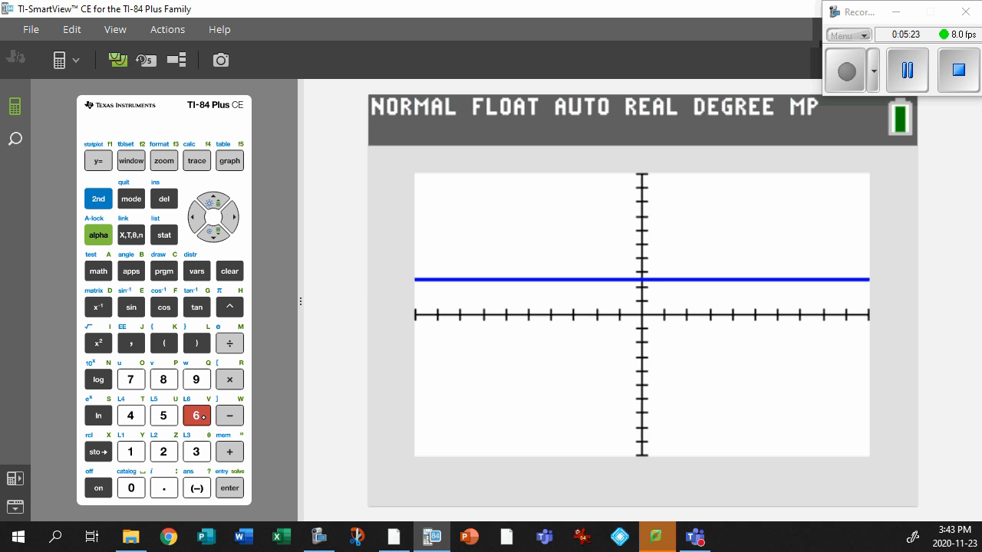
{"action": "left_click", "coordinate": [98, 161]}
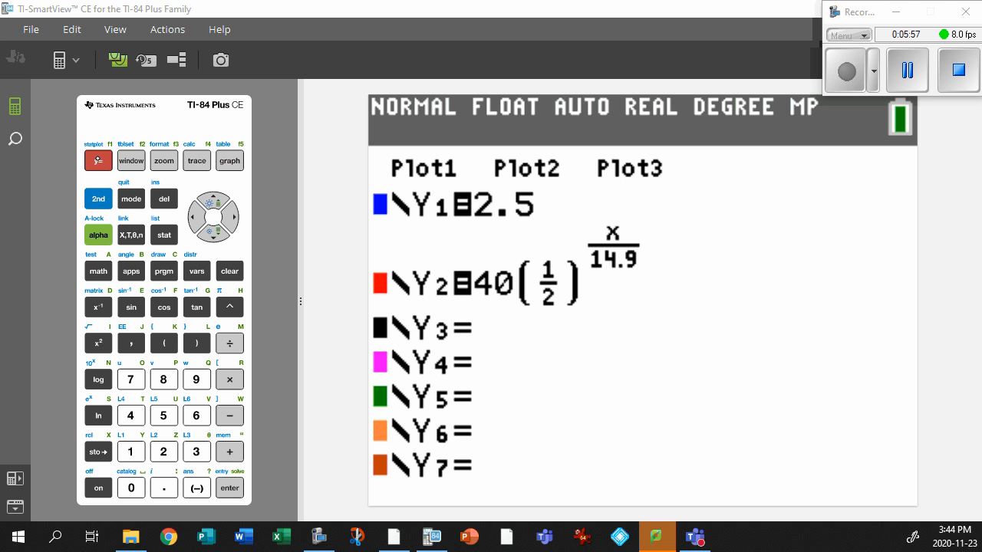
Step: Raise Xmax to 20 then 50, regraphing after each change
{"action": "left_click", "coordinate": [229, 161]}
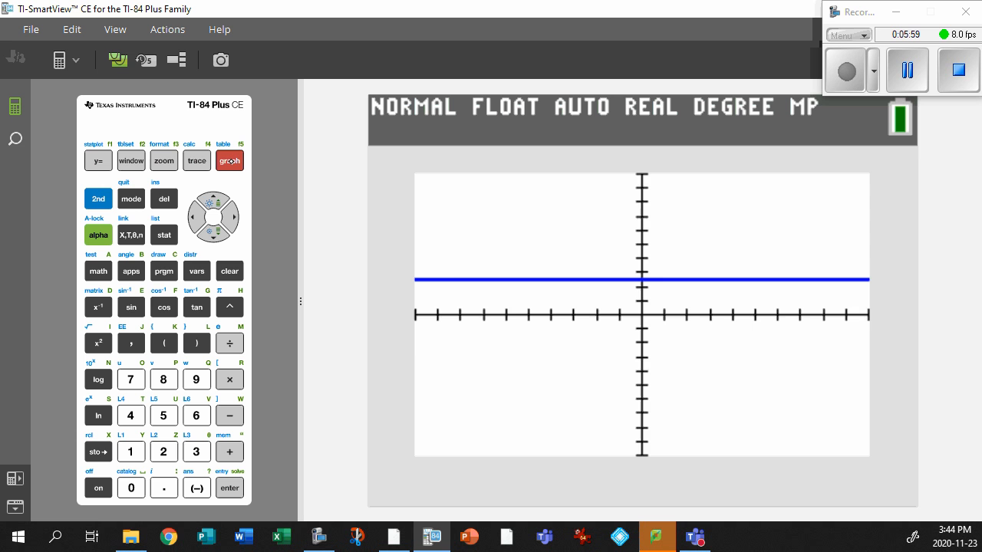
{"action": "left_click", "coordinate": [130, 161]}
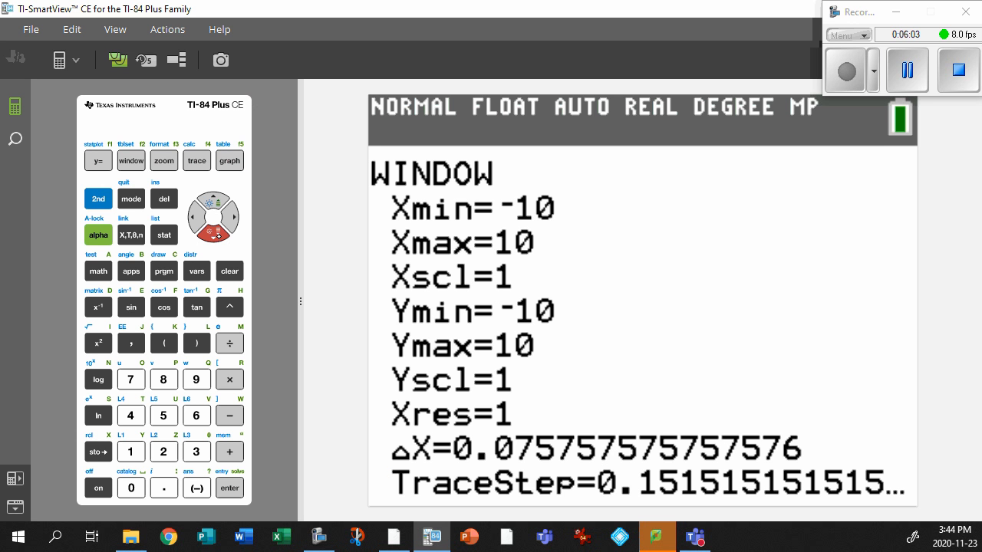
{"action": "left_click", "coordinate": [228, 161]}
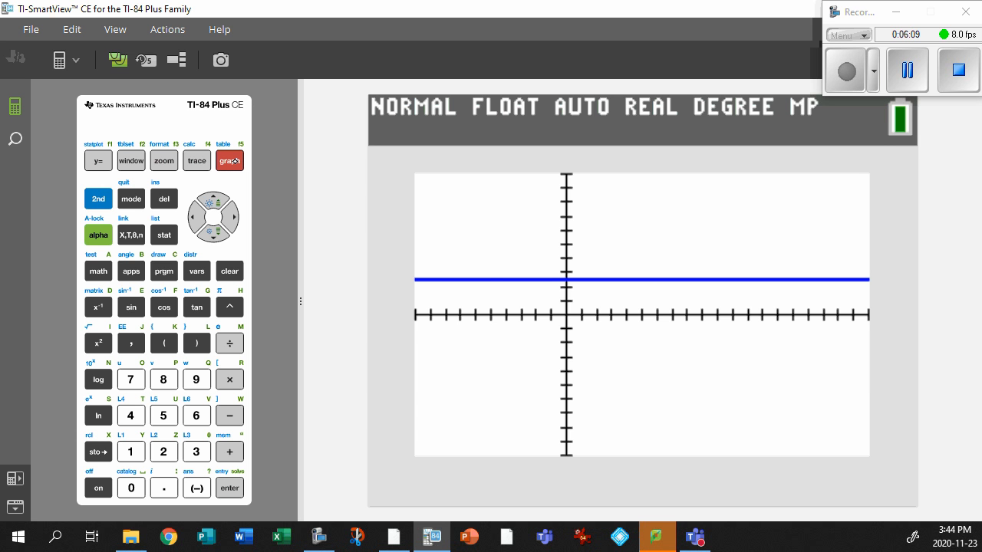
{"action": "left_click", "coordinate": [130, 161]}
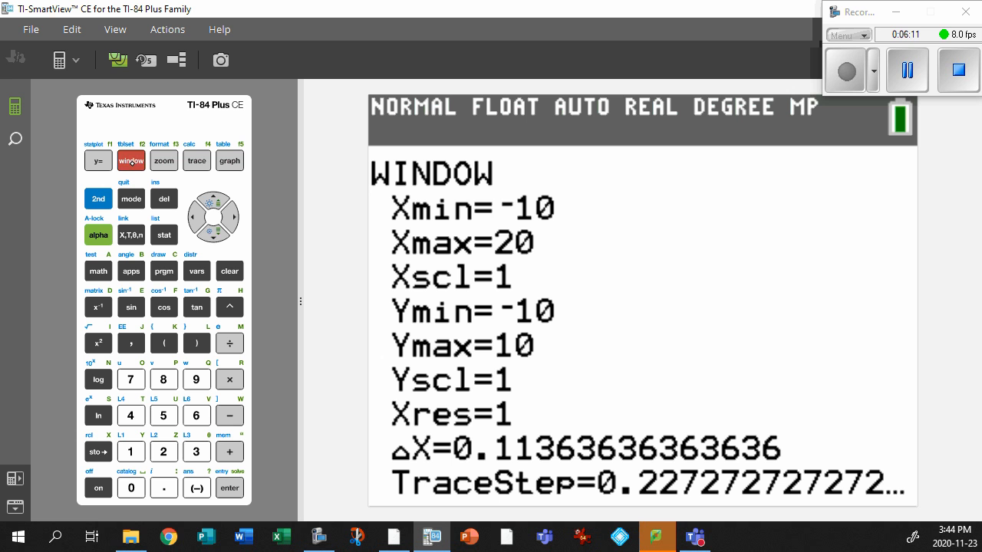
{"action": "left_click", "coordinate": [236, 239]}
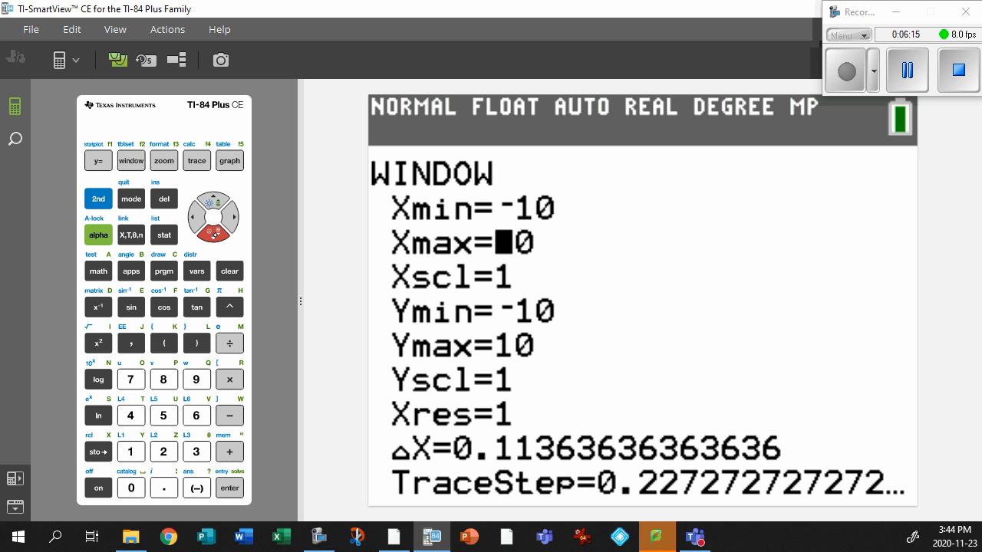
{"action": "left_click", "coordinate": [229, 161]}
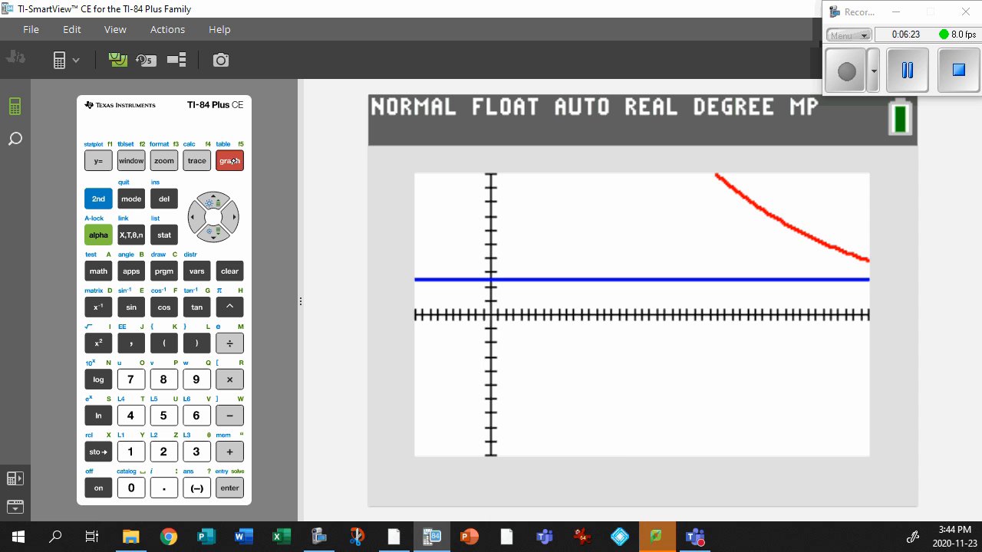
Step: Raise Xmax to 70 so the decay curve crosses the Y=2.5 line on screen
{"action": "left_click", "coordinate": [131, 161]}
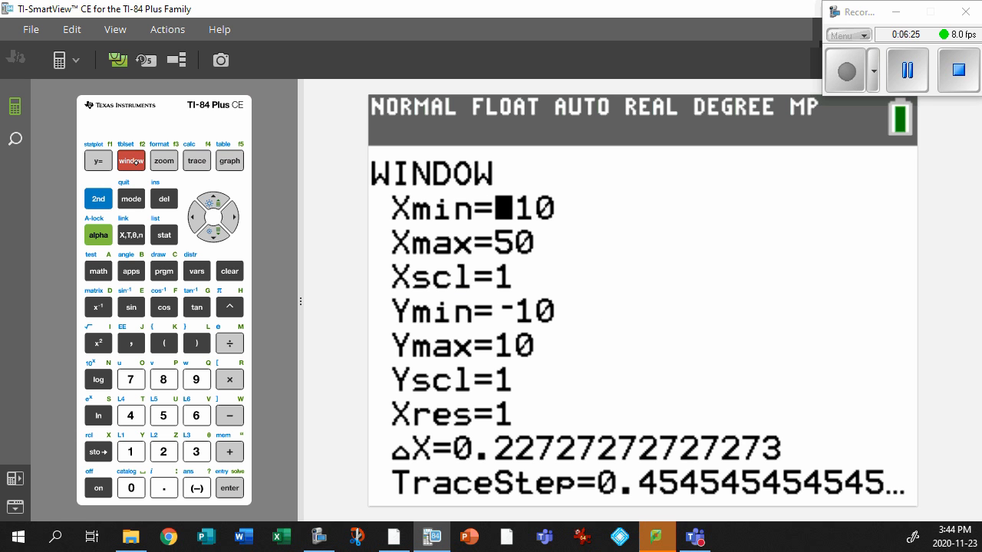
{"action": "left_click", "coordinate": [130, 379]}
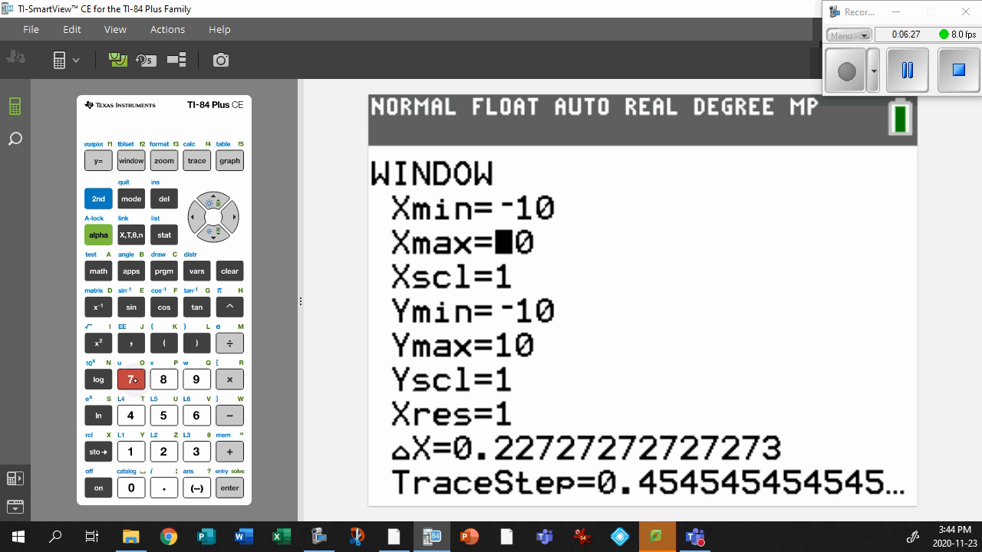
{"action": "left_click", "coordinate": [230, 161]}
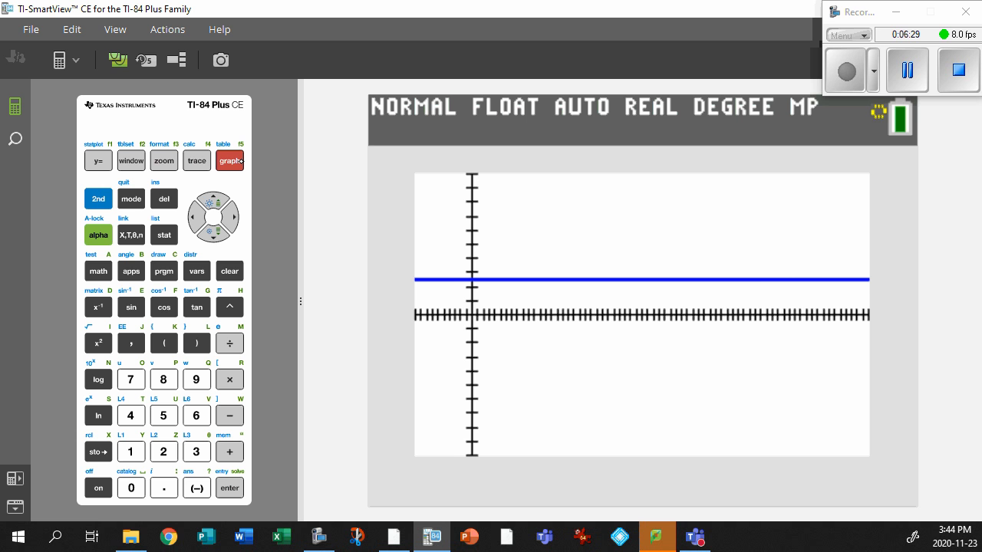
{"action": "left_click", "coordinate": [230, 161]}
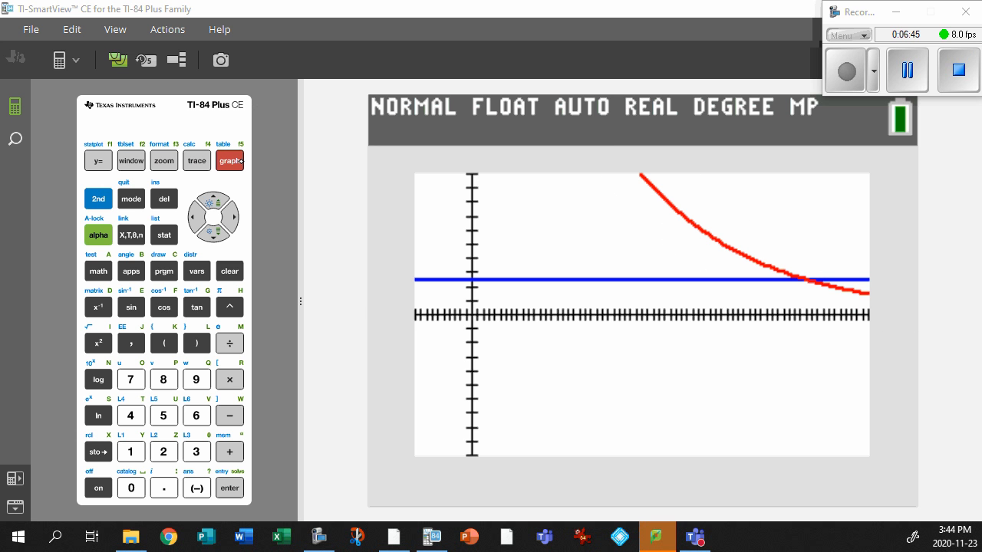
Step: Run 2nd-calc 5:intersect to find the curves meet at X=59.6, Y=2.5
{"action": "left_click", "coordinate": [98, 200]}
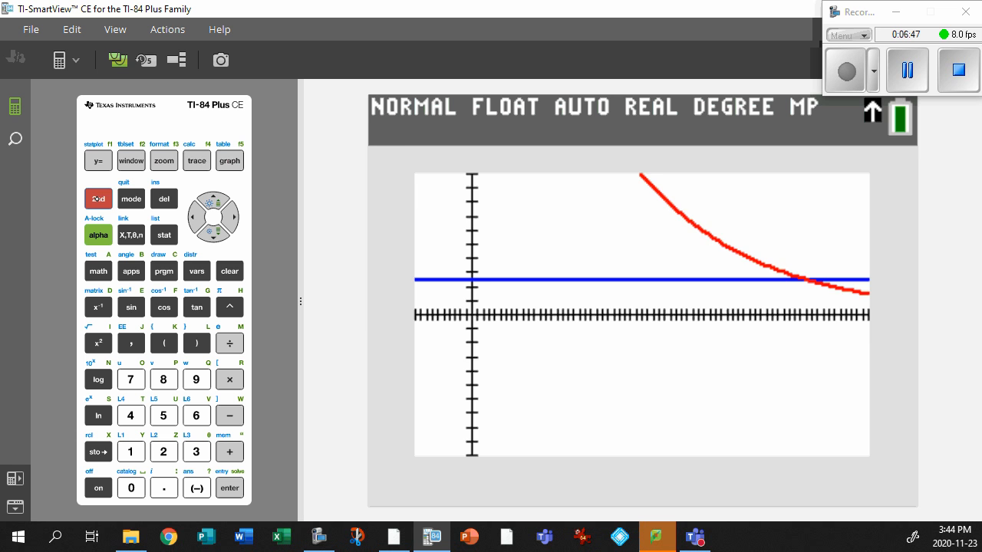
{"action": "left_click", "coordinate": [197, 161]}
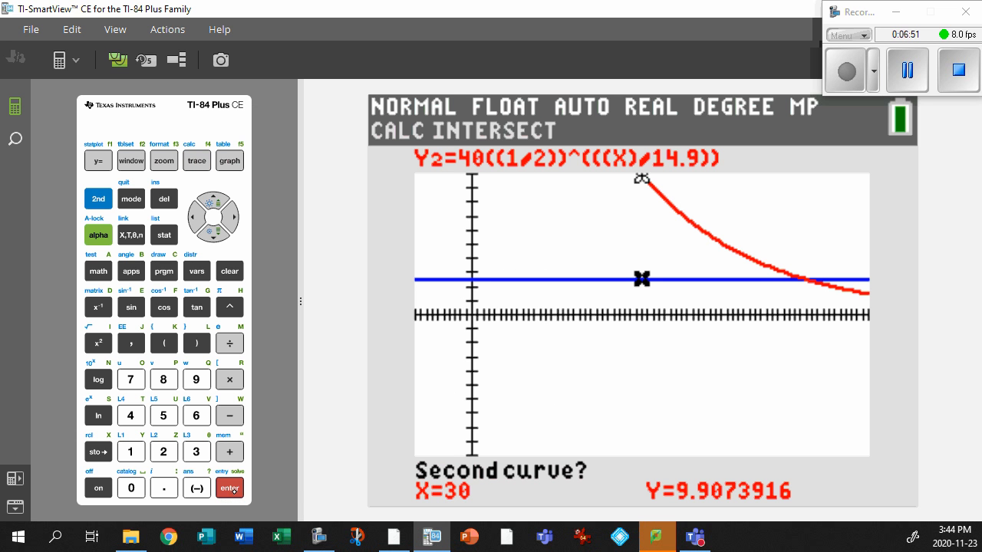
{"action": "left_click", "coordinate": [230, 488]}
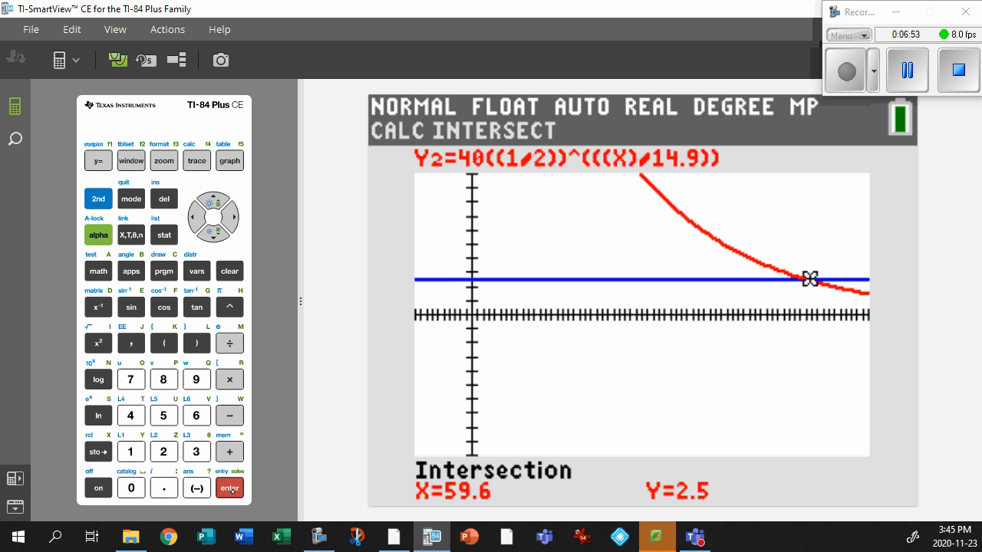